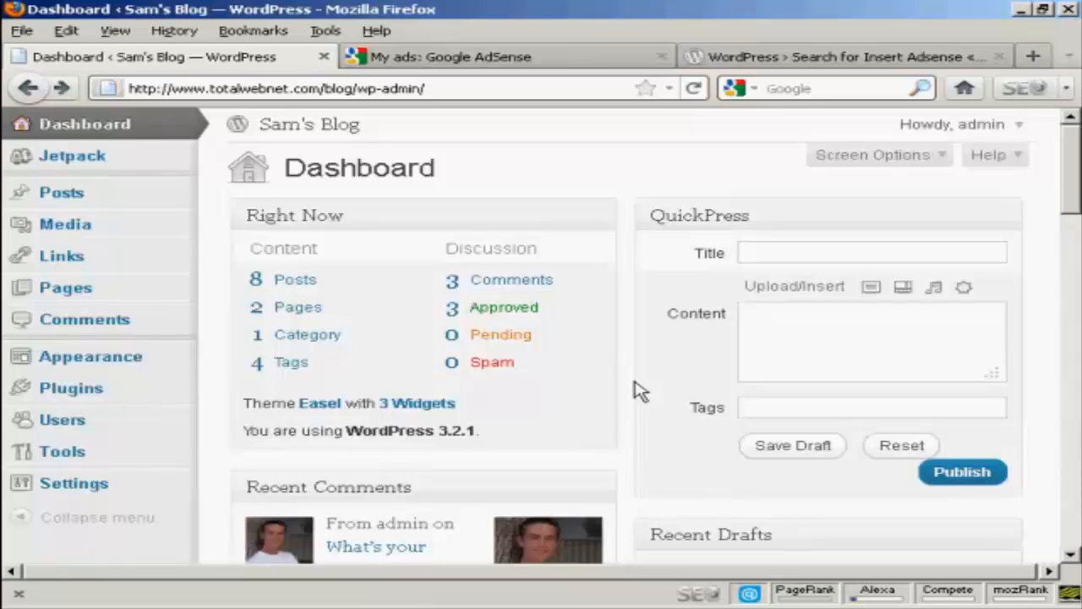
Switch to the AdSense tab showing Ad Block 01 (336x280) style and settings
click(448, 57)
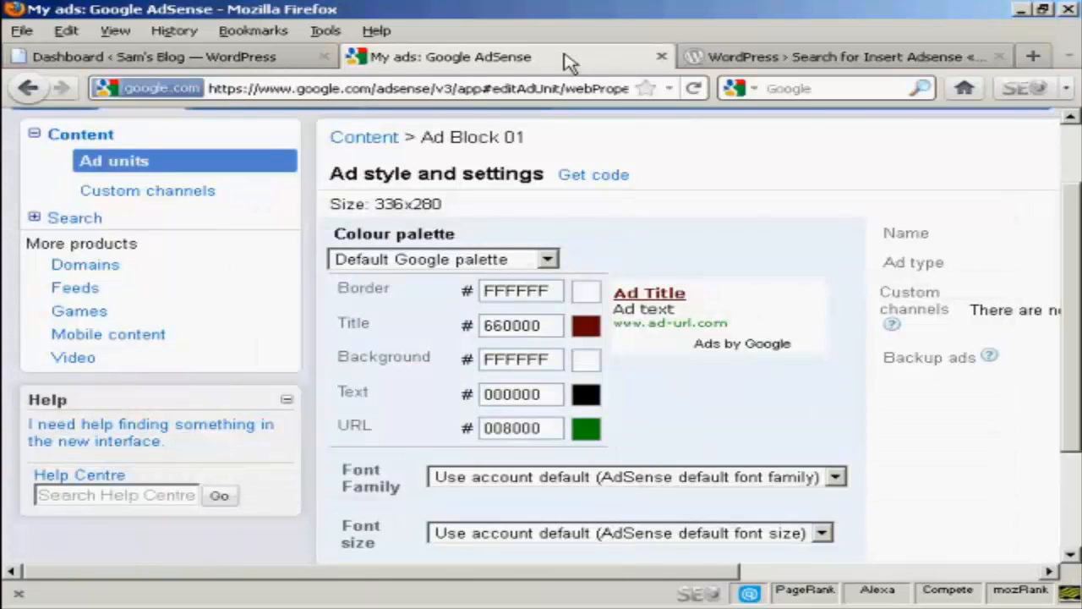
mouse_move(362, 235)
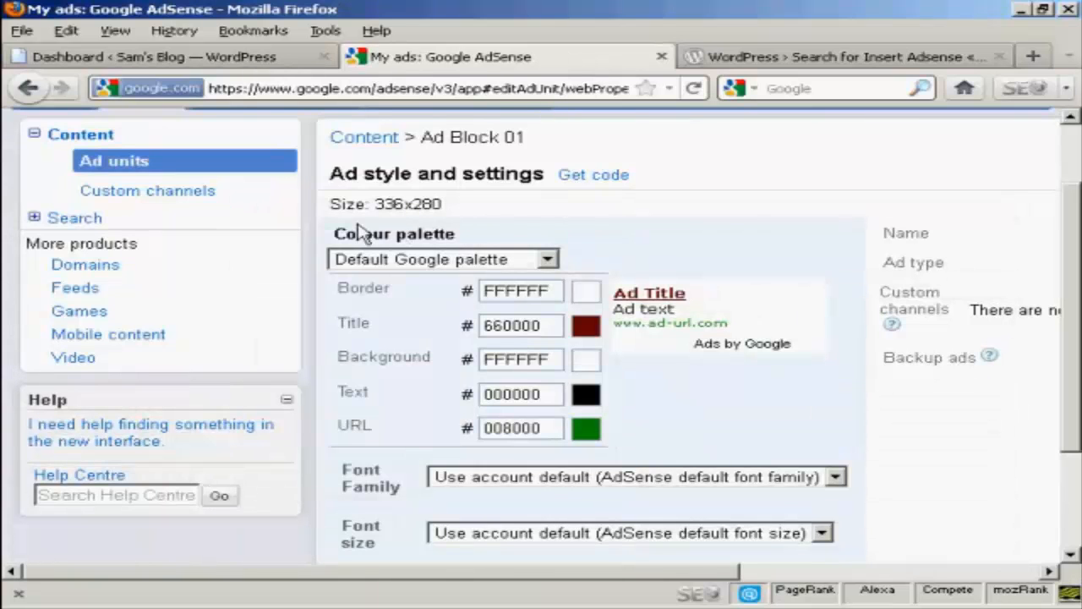
mouse_move(401, 226)
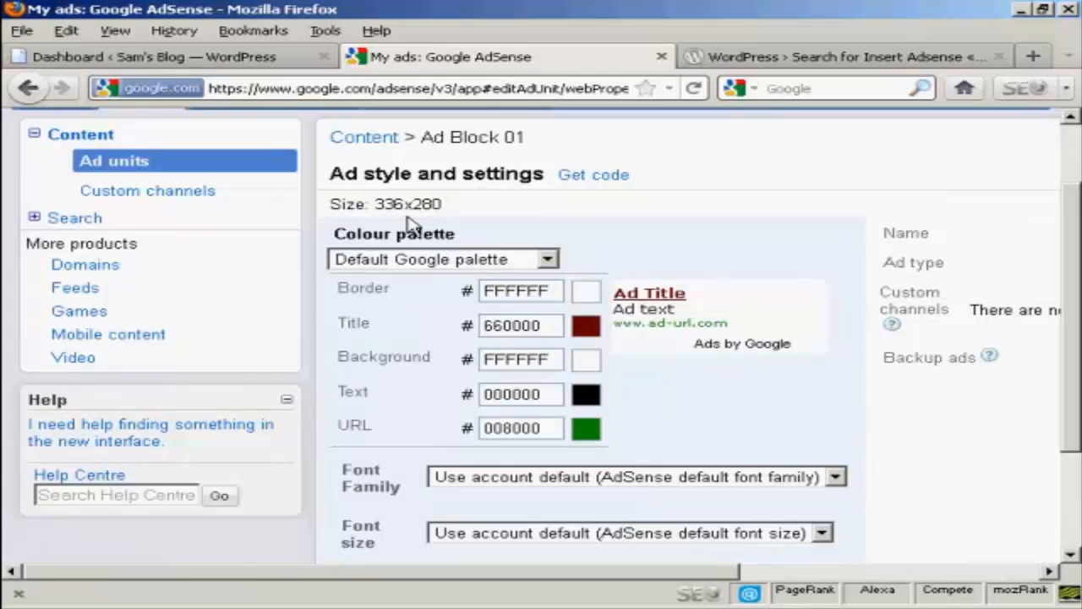
mouse_move(461, 228)
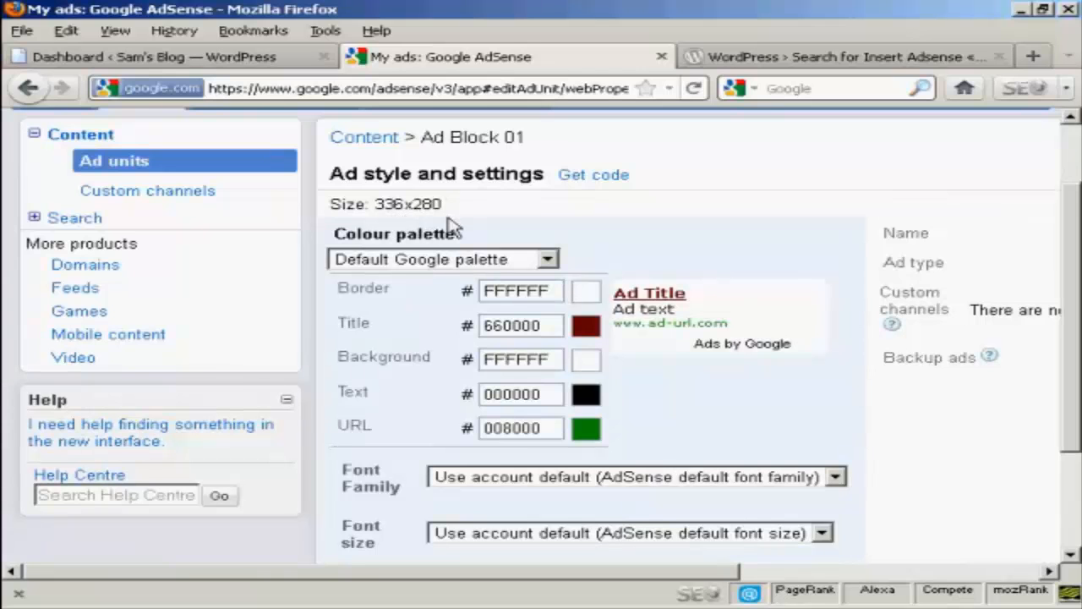
mouse_move(449, 277)
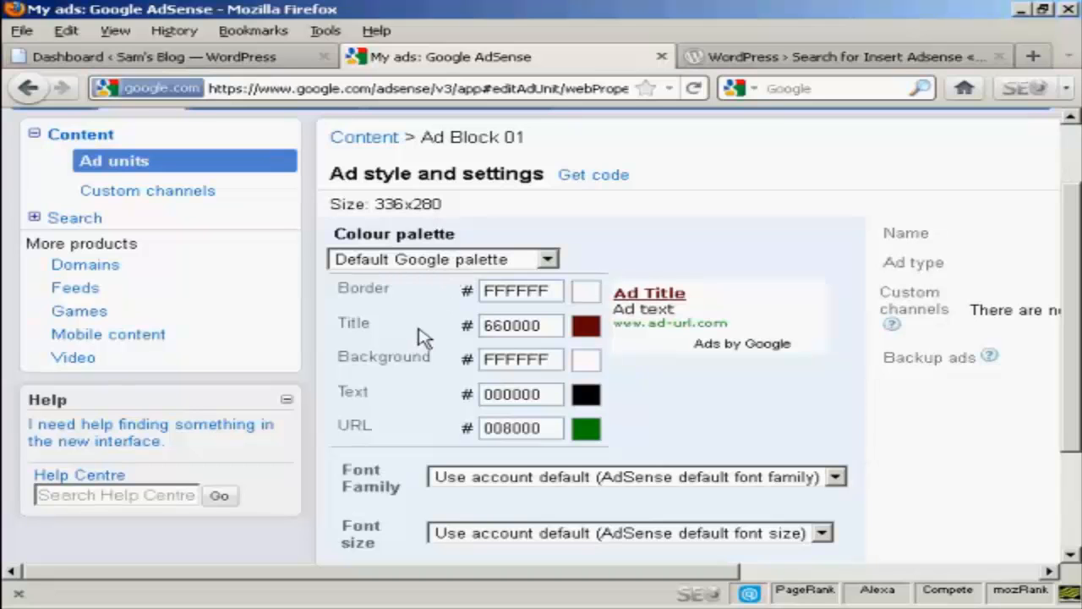
mouse_move(351, 342)
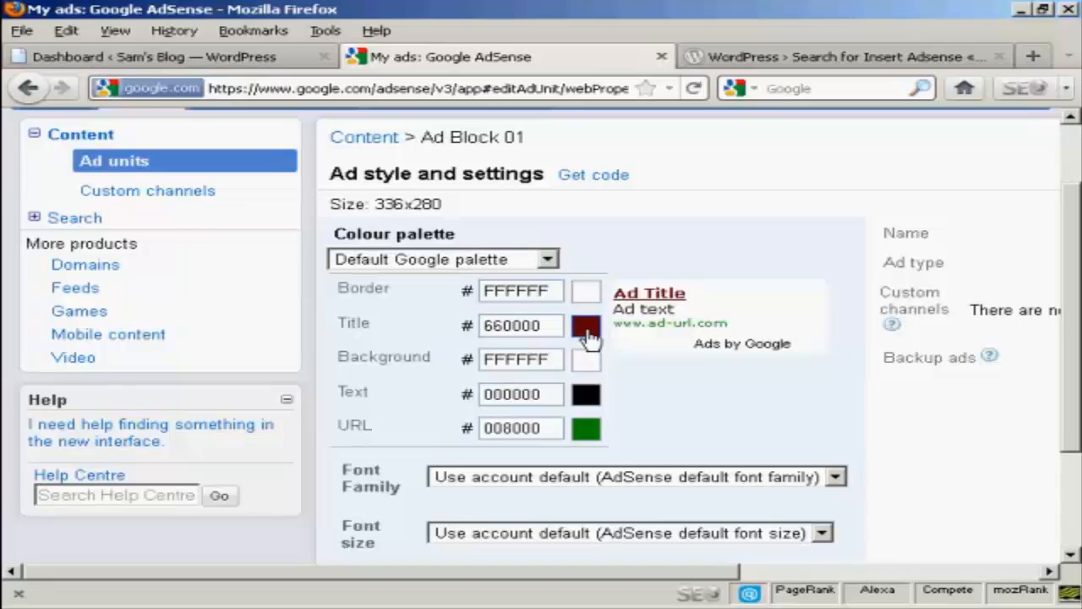
mouse_move(617, 351)
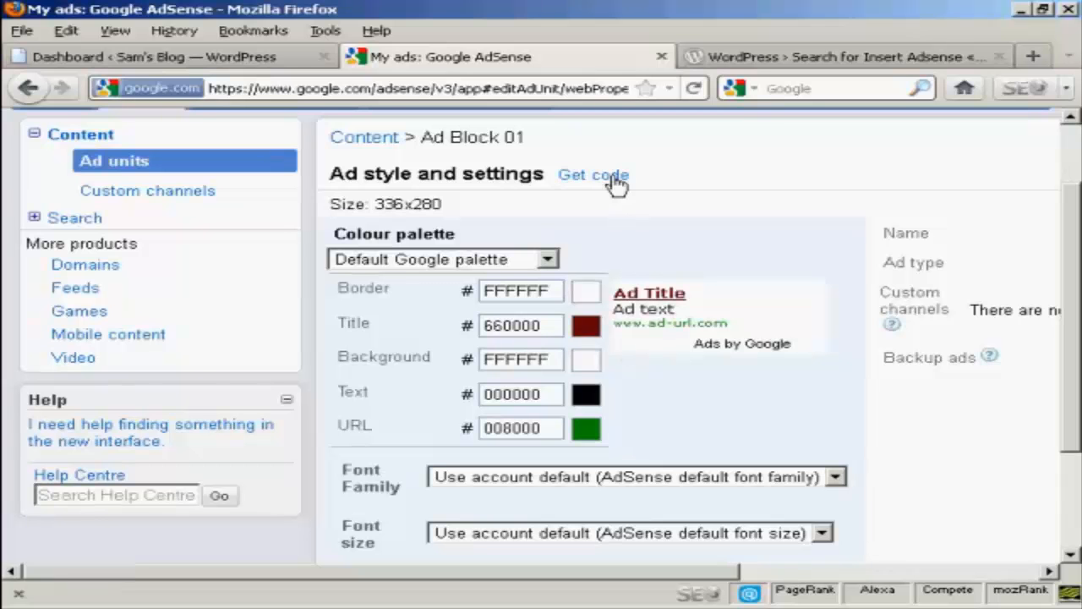
Copy the entire Ad Block 01 ad code from the Get code window
click(592, 174)
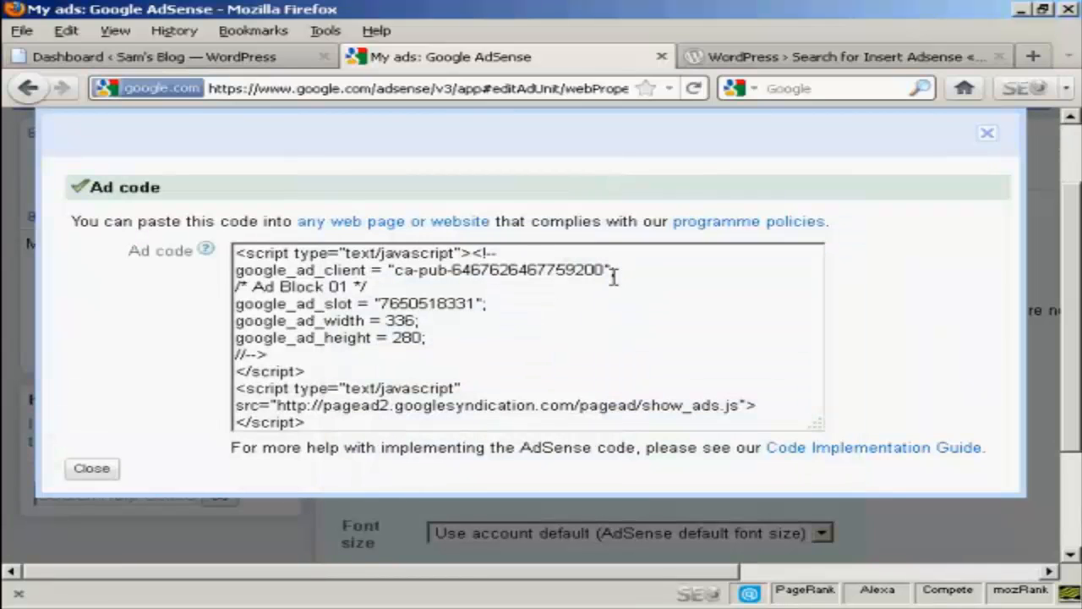
mouse_move(456, 284)
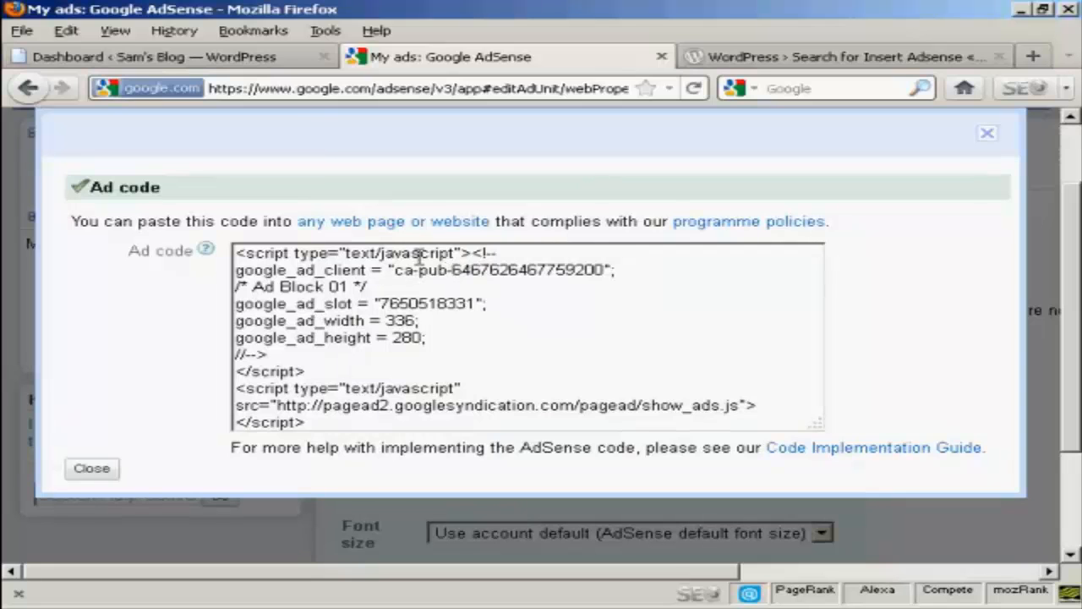
drag(239, 252, 486, 304)
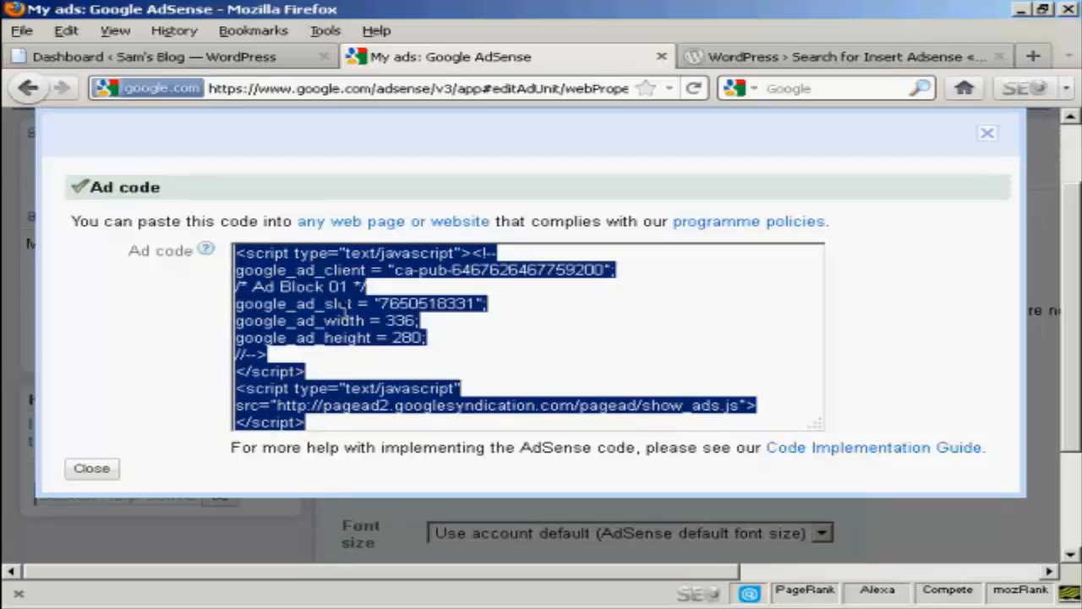
right_click(397, 321)
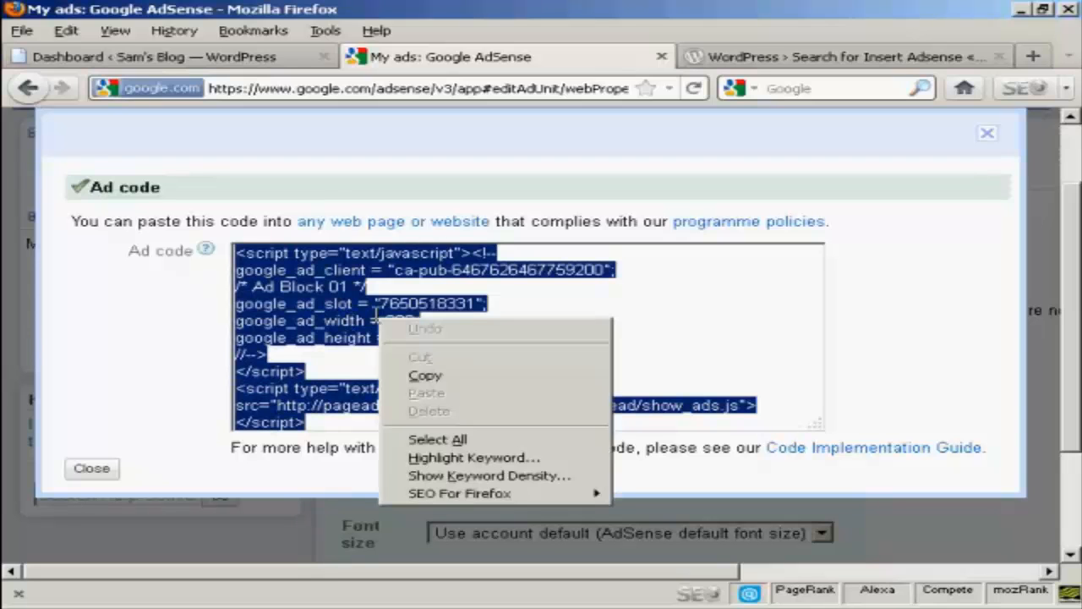
mouse_move(450, 383)
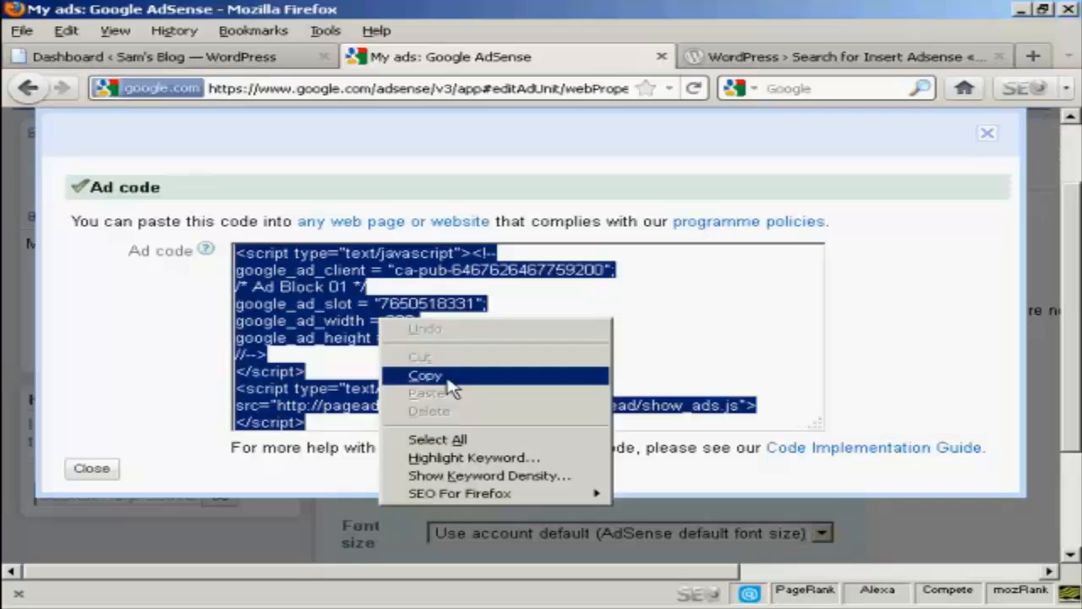
click(422, 375)
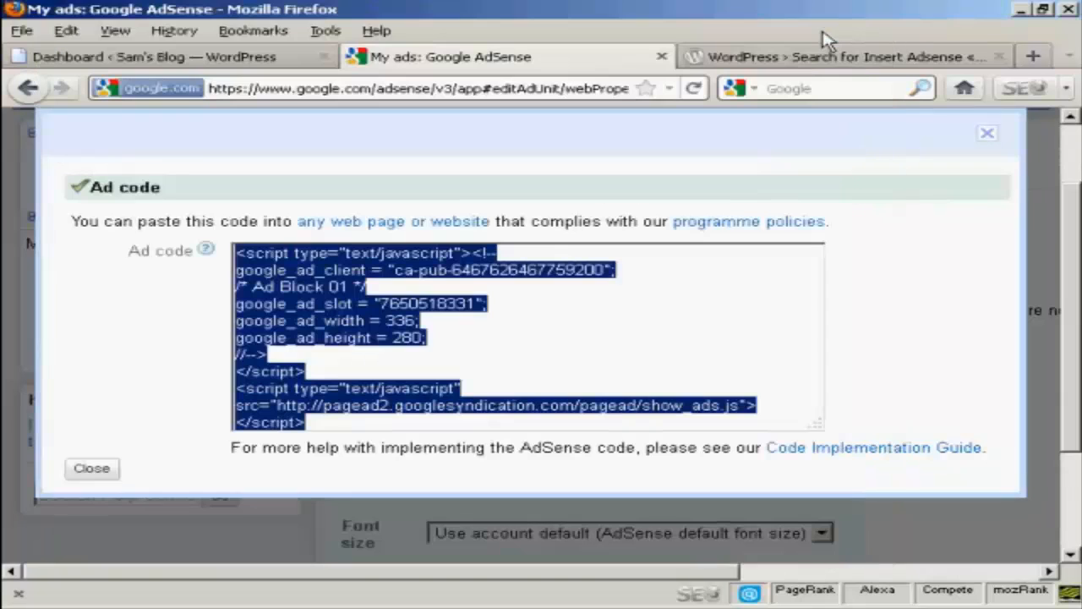
mouse_move(984, 136)
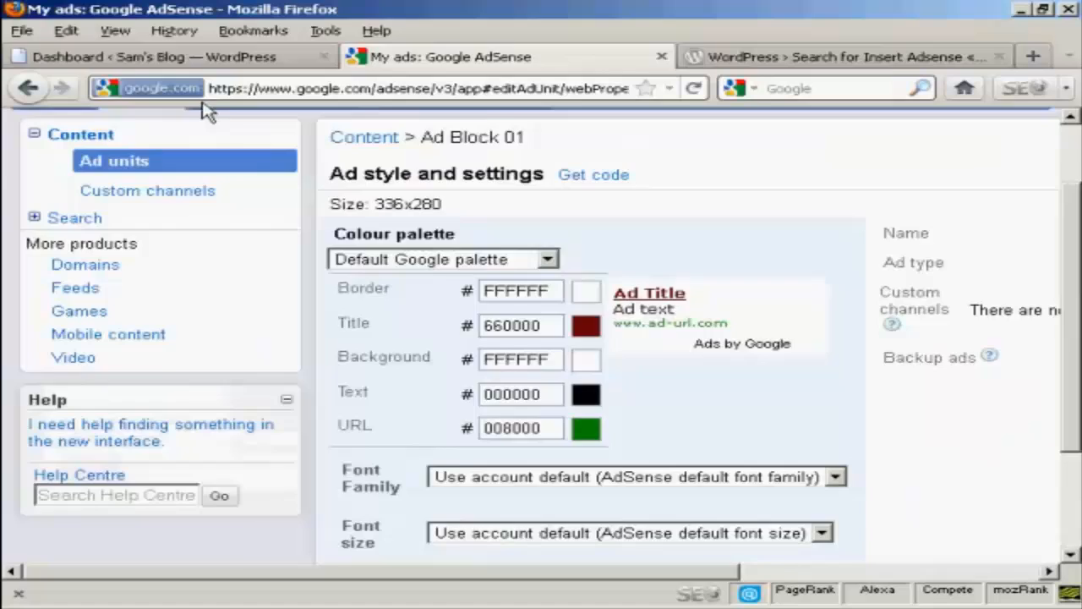
Review the Insert Adsense plugin listing on WordPress.org, then return to the dashboard
click(152, 58)
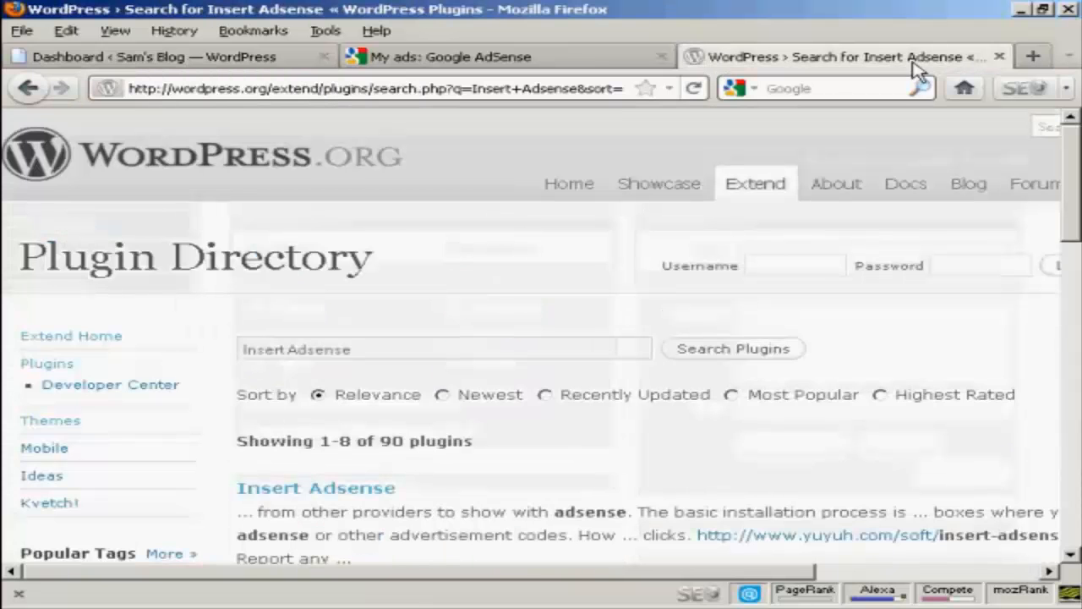
mouse_move(433, 498)
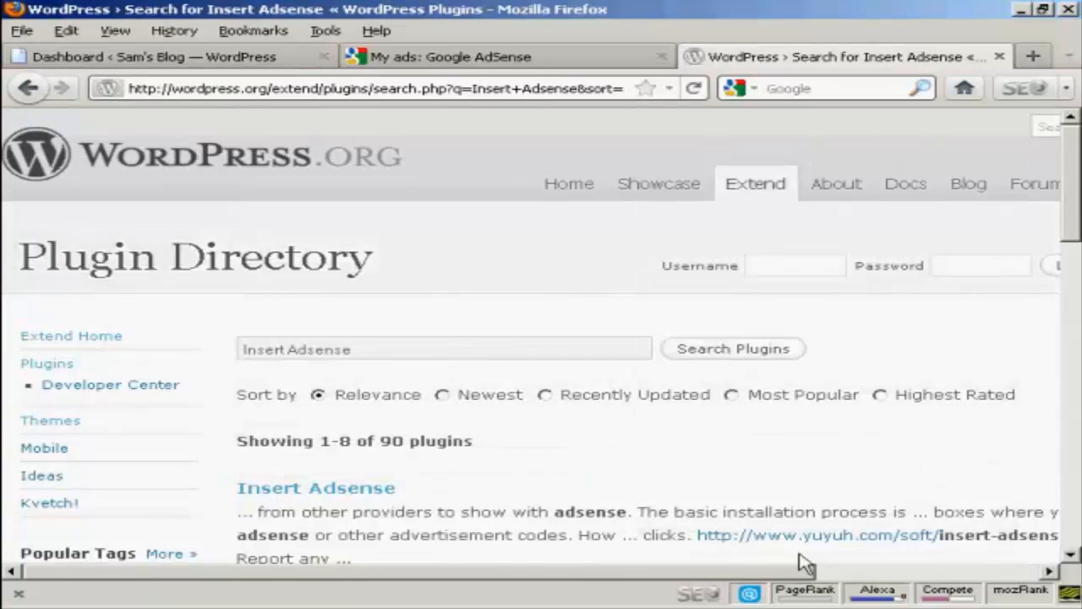
mouse_move(913, 555)
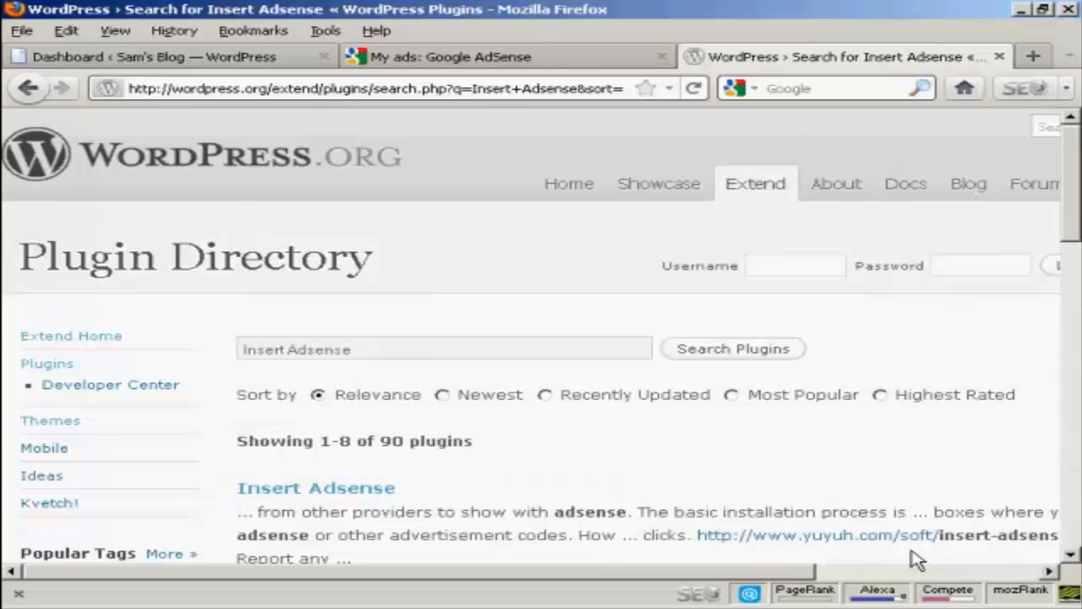
mouse_move(218, 60)
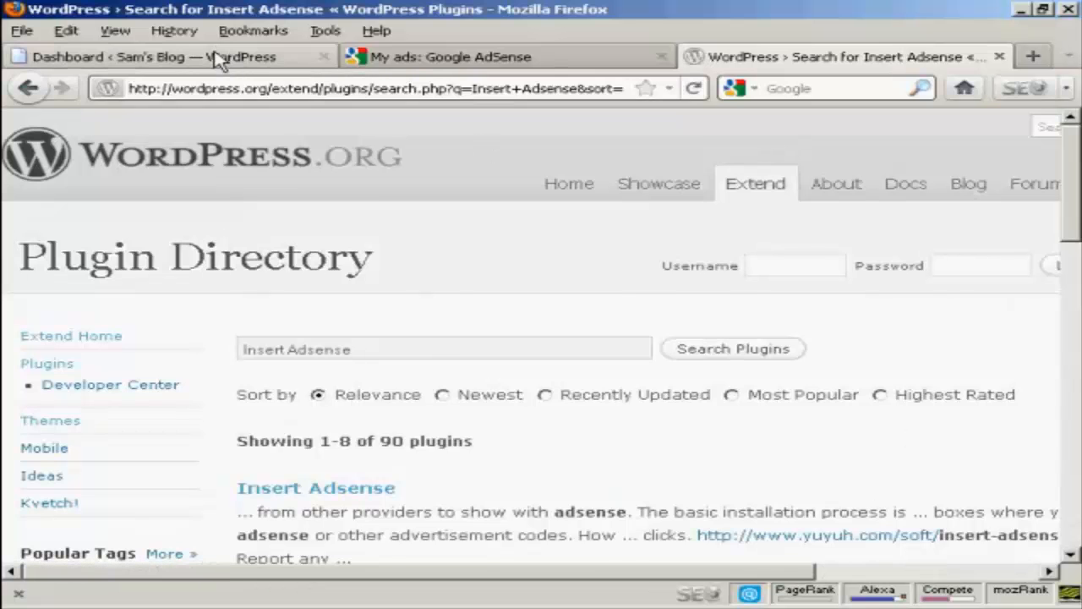
click(160, 57)
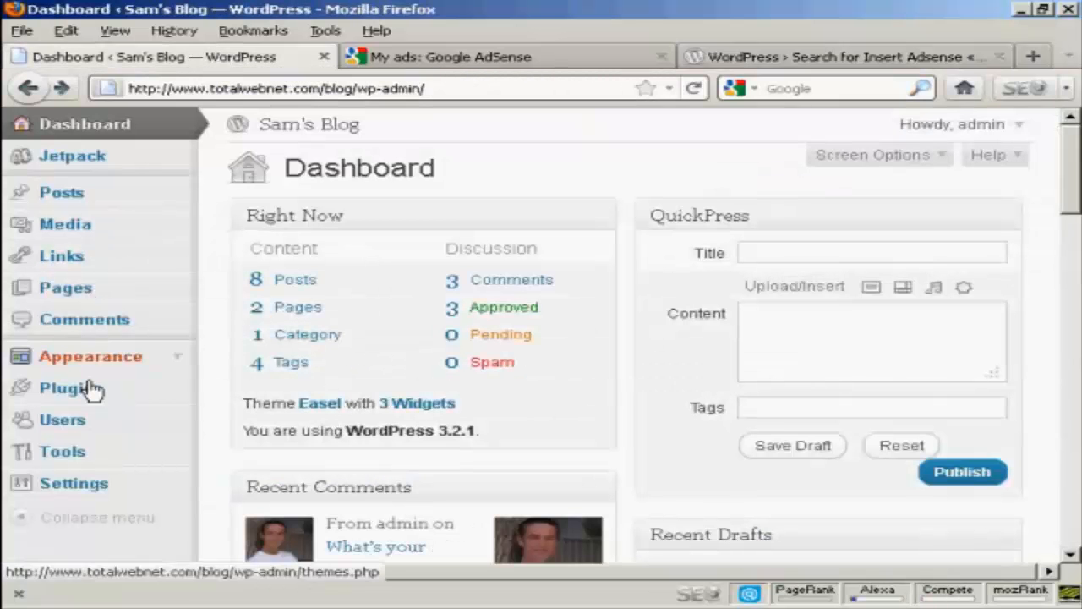
Search Plugins > Add New for 'Insert Adsense'
click(66, 387)
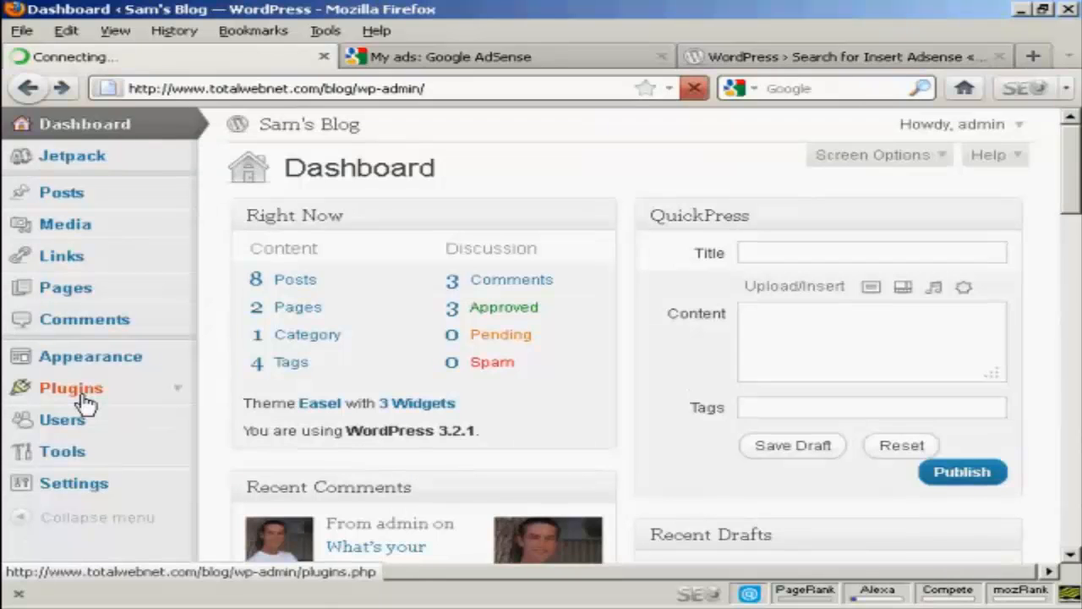
click(70, 387)
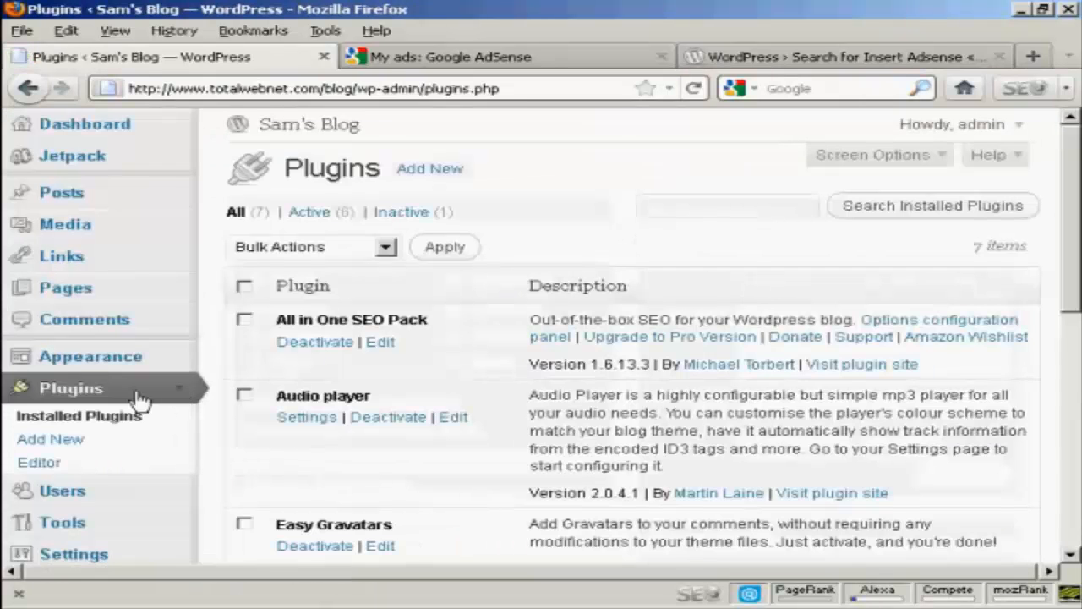
click(47, 439)
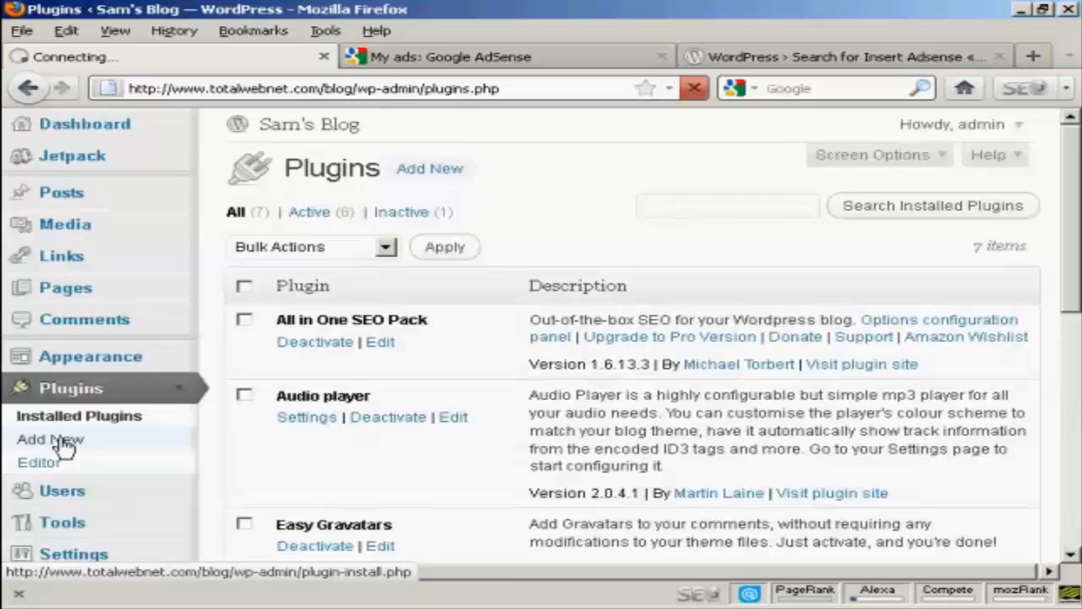
click(42, 440)
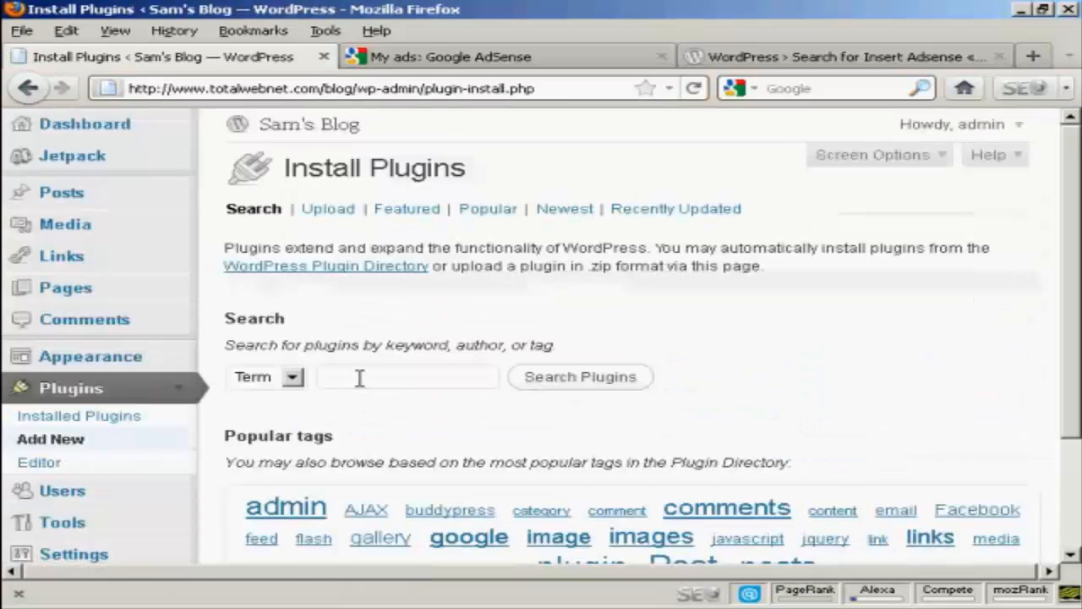
click(404, 377)
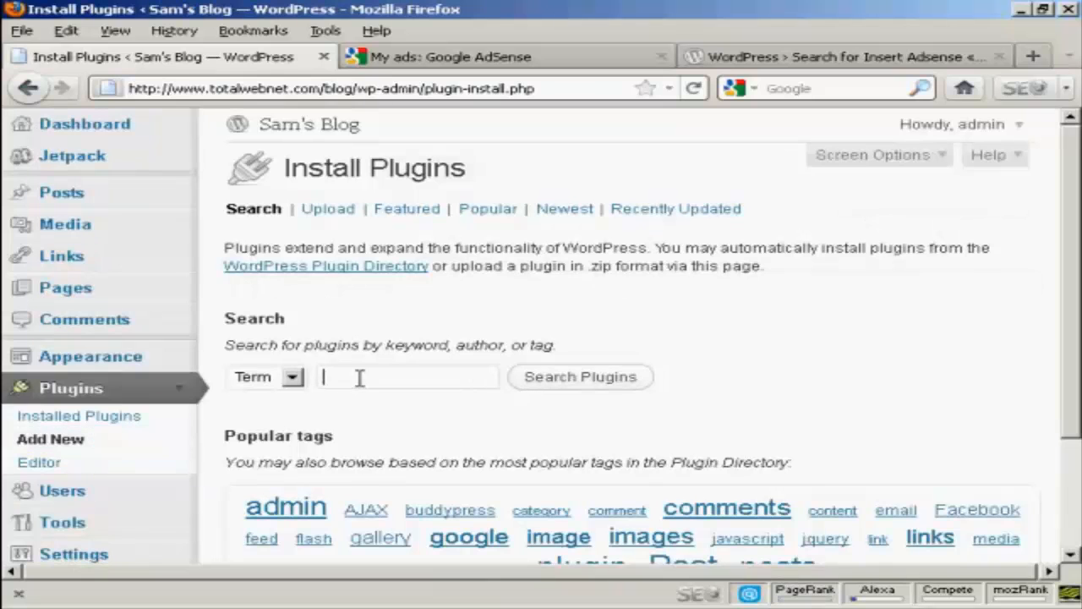
text(Insert)
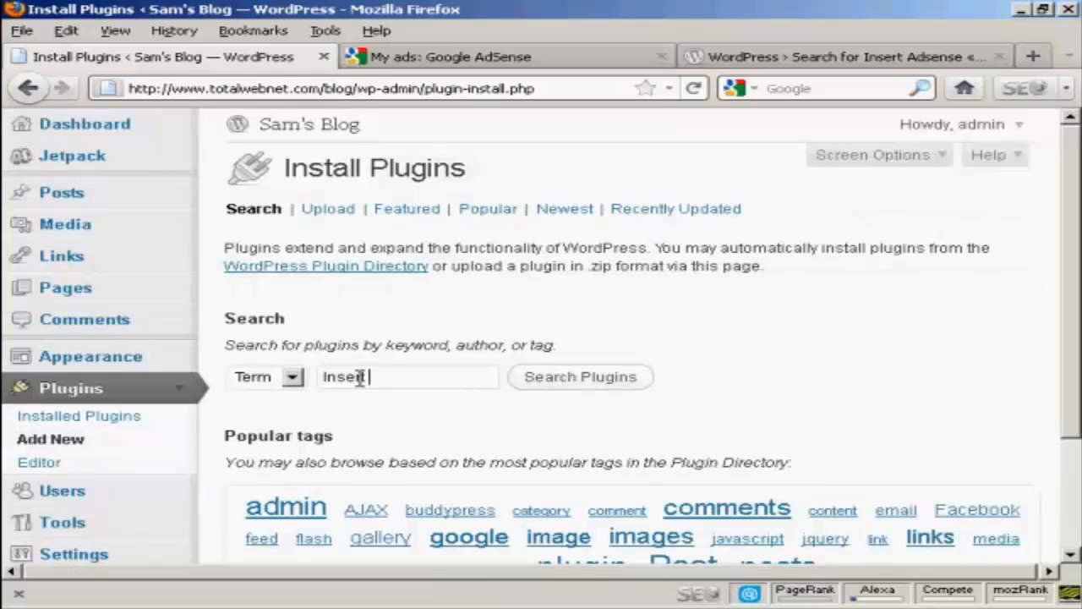
text(Adsense)
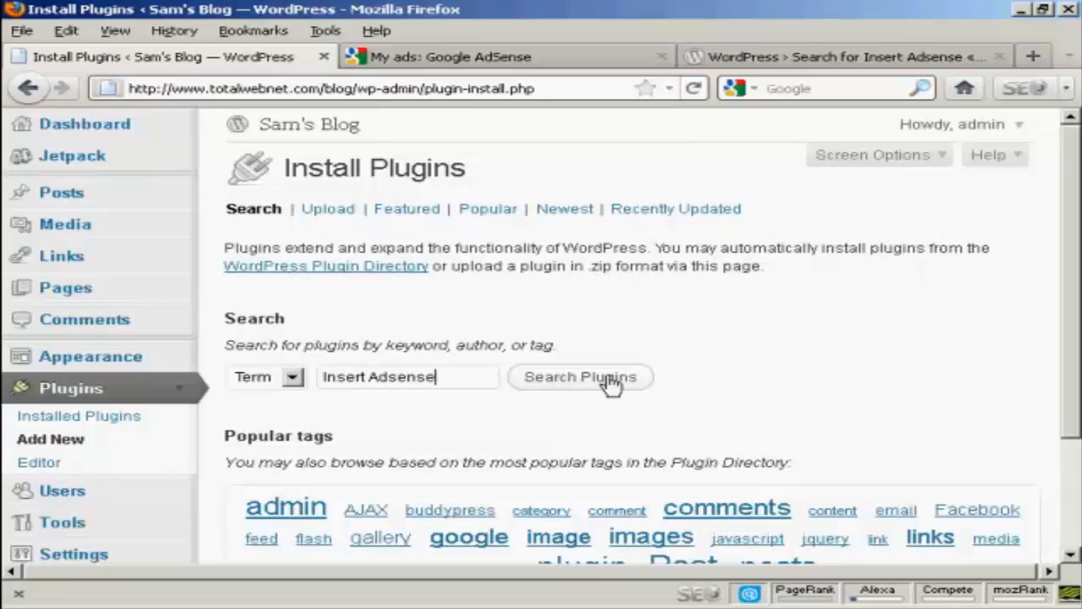
click(581, 377)
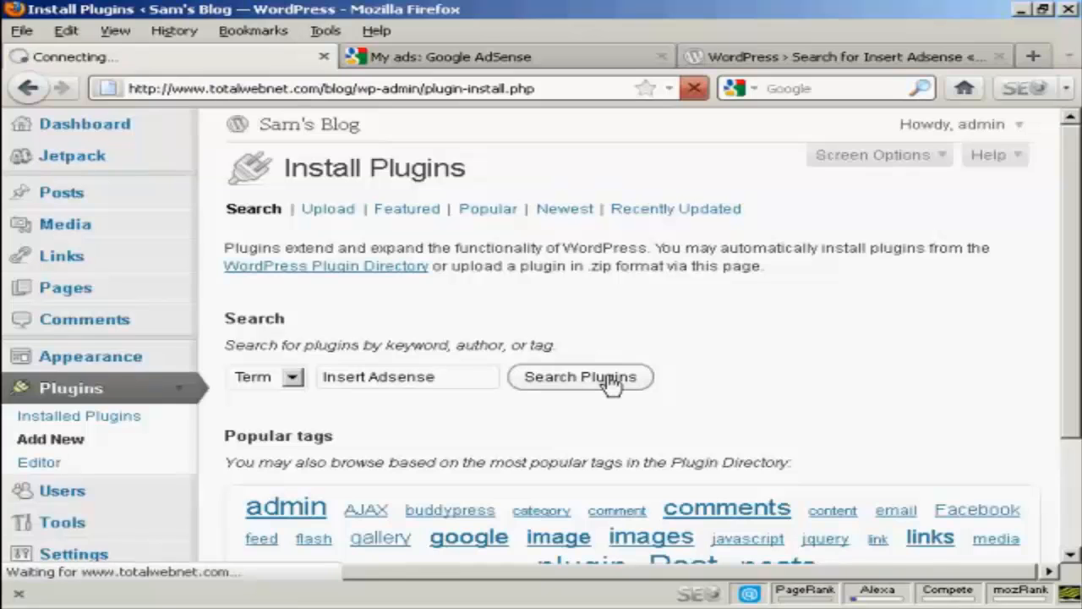
click(580, 376)
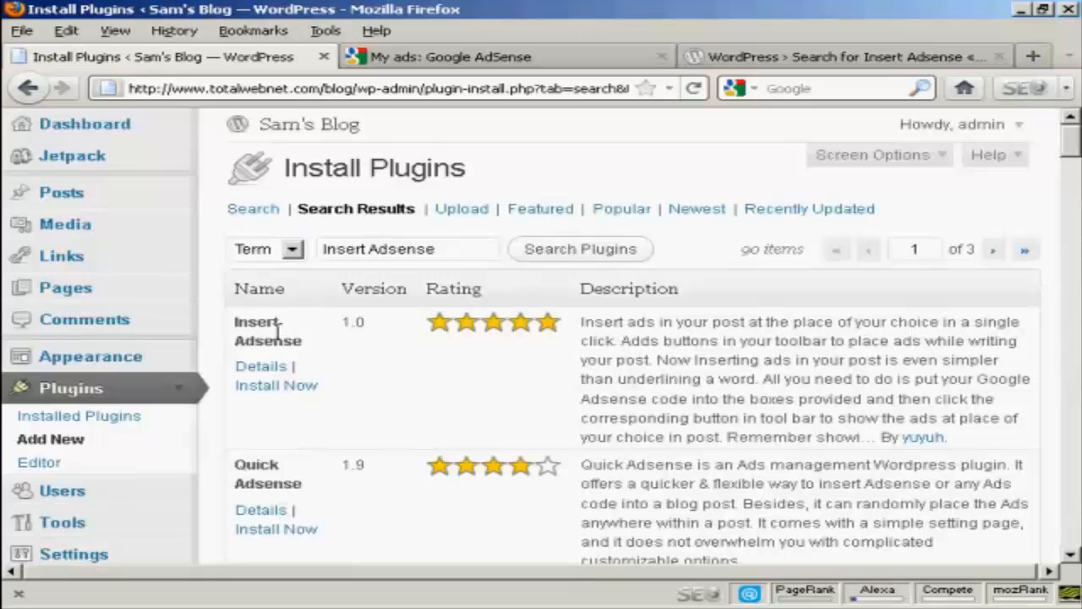
mouse_move(288, 394)
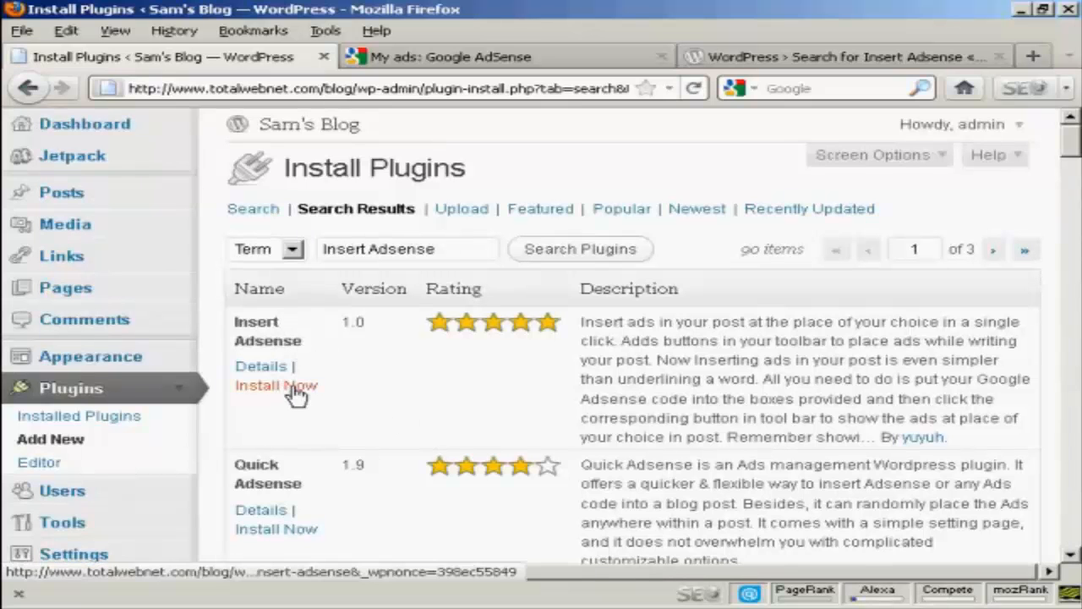
Install Insert Adsense 1.0, confirm the install, and activate the plugin
click(275, 386)
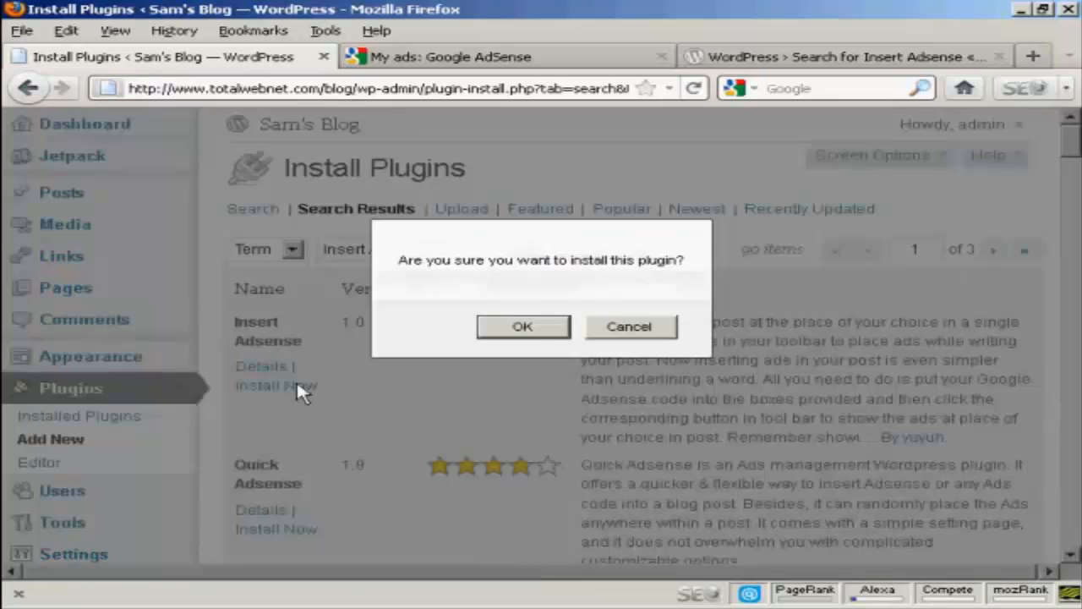
click(522, 326)
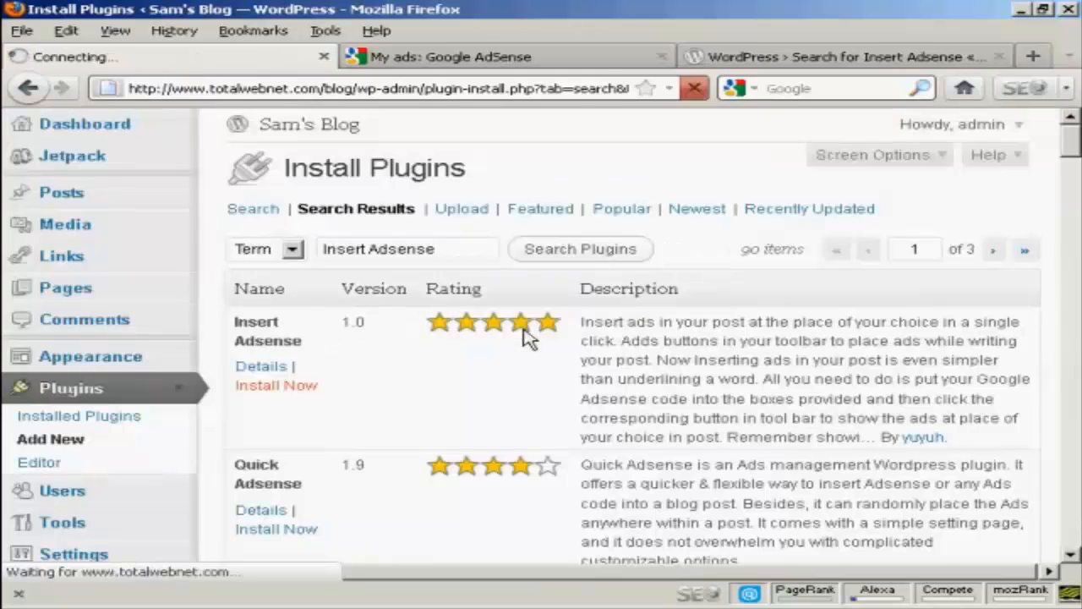
click(275, 385)
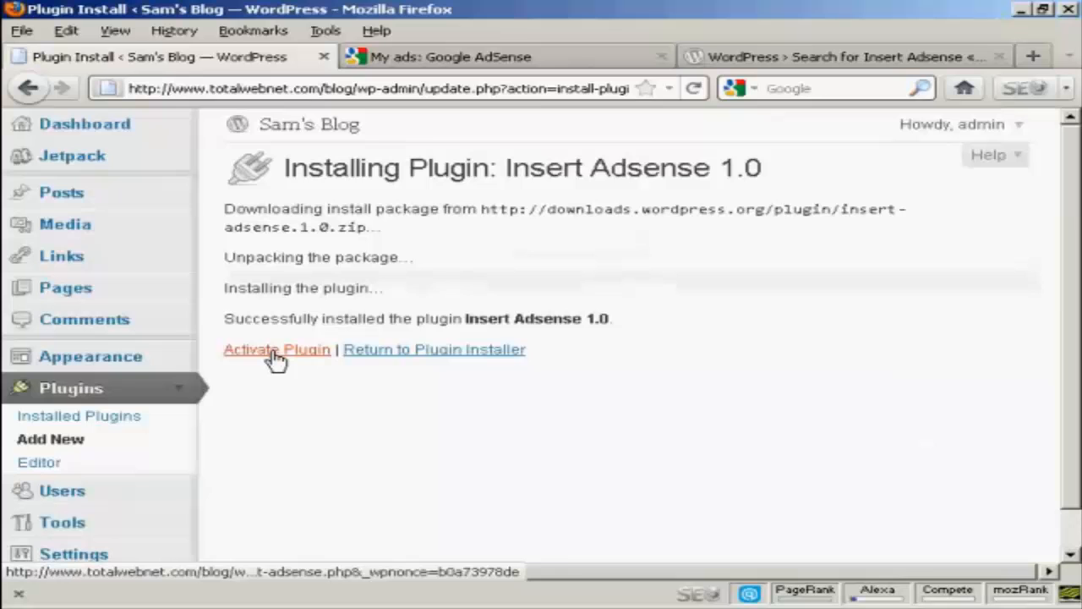
click(277, 349)
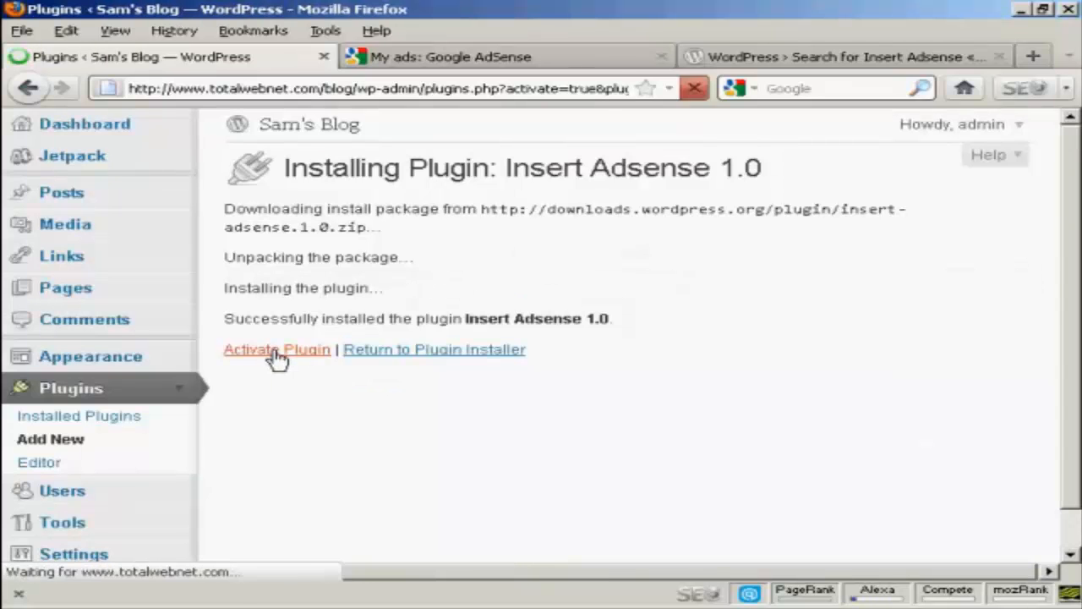
click(276, 349)
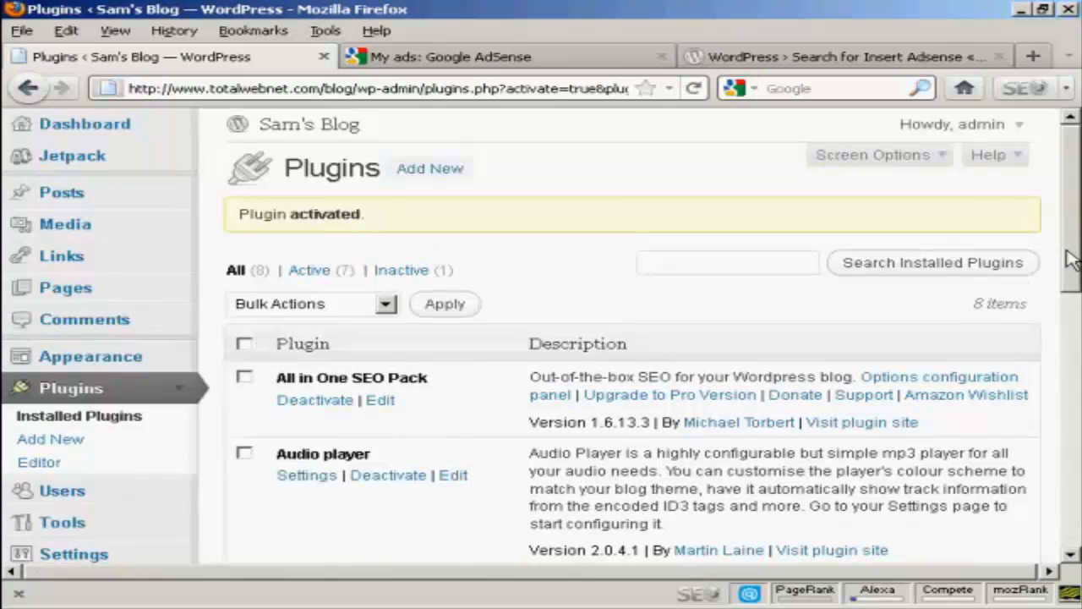
scroll(down, 3)
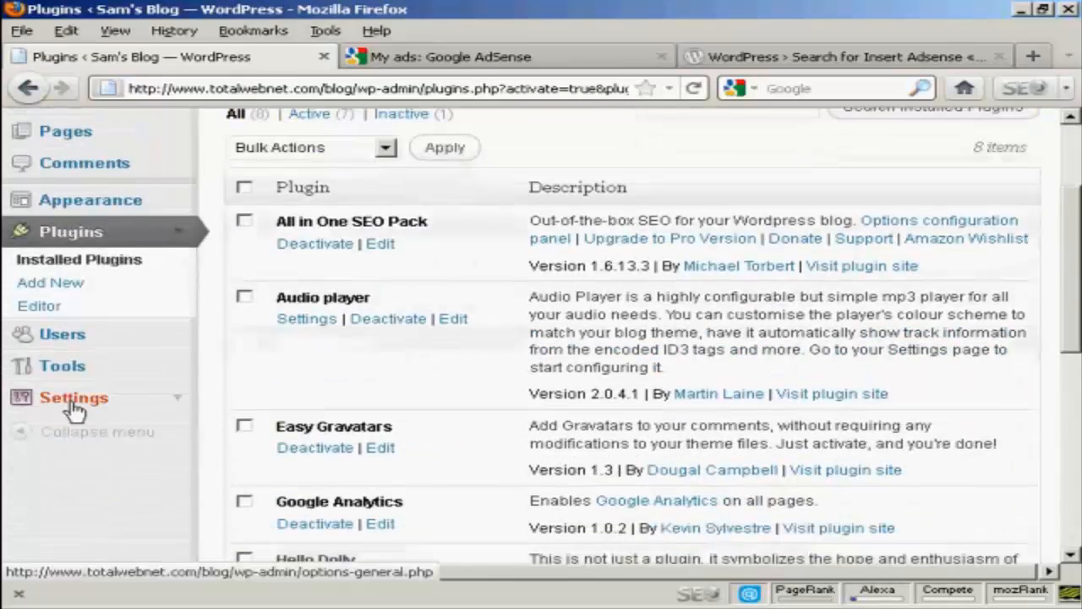
Open the Settings > Insert AdSense page and locate the Adsense Code 1 box
click(71, 399)
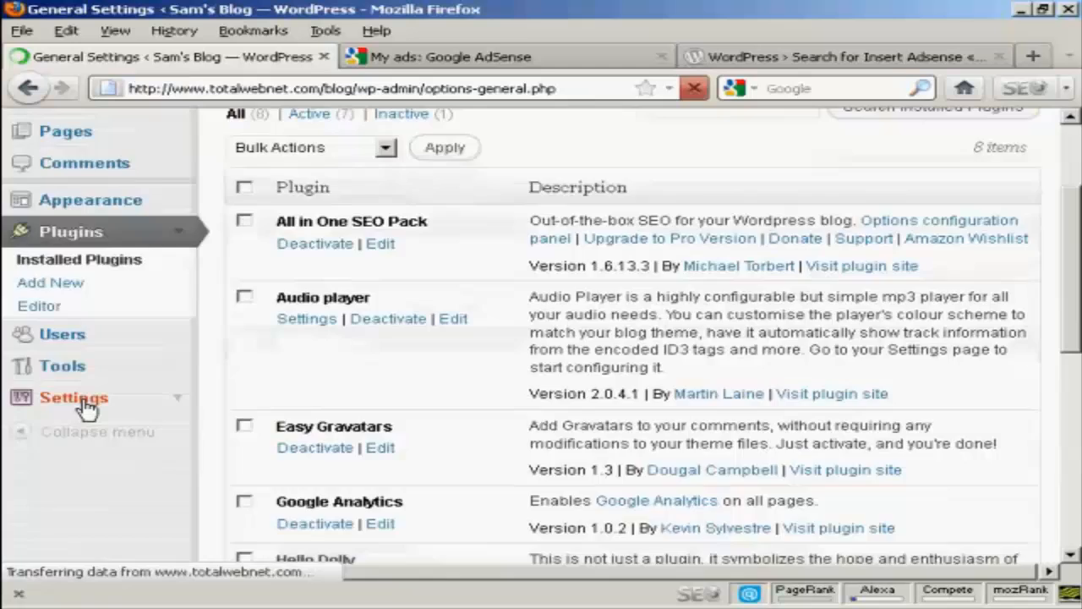
click(70, 397)
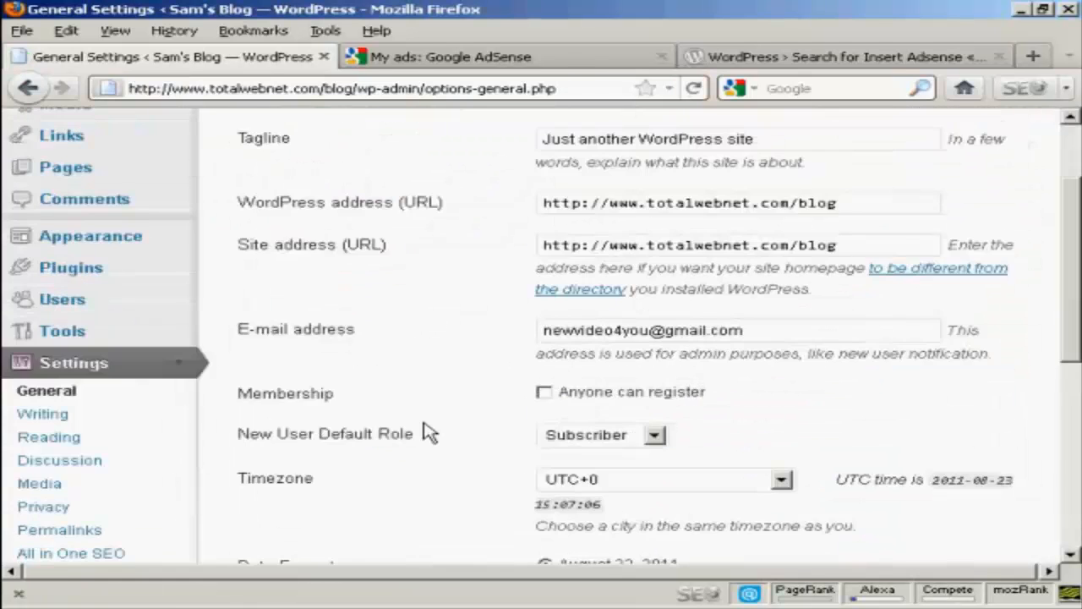
scroll(down, 3)
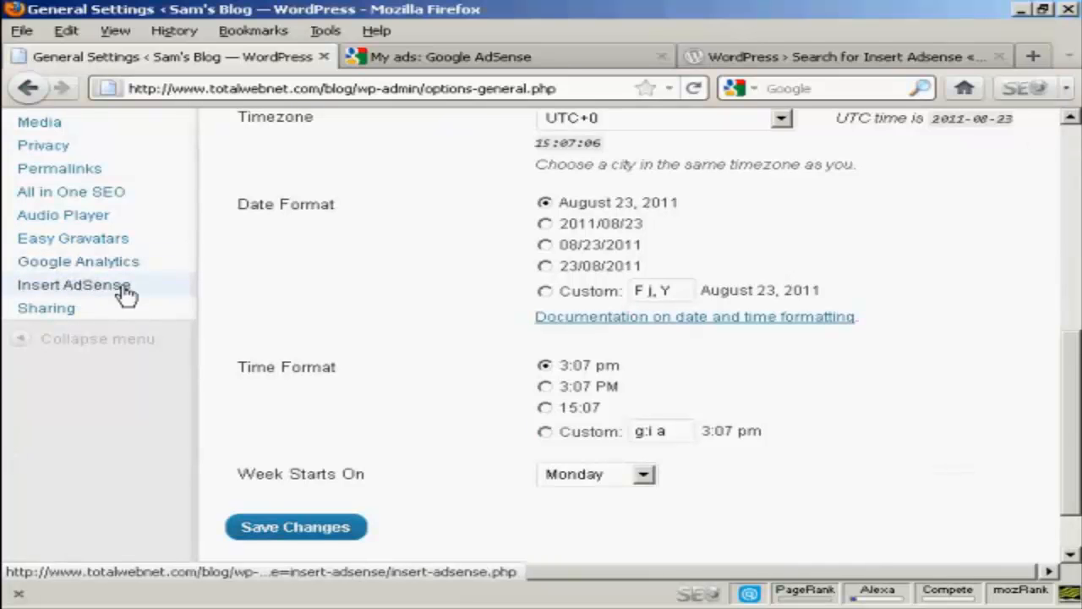
click(73, 283)
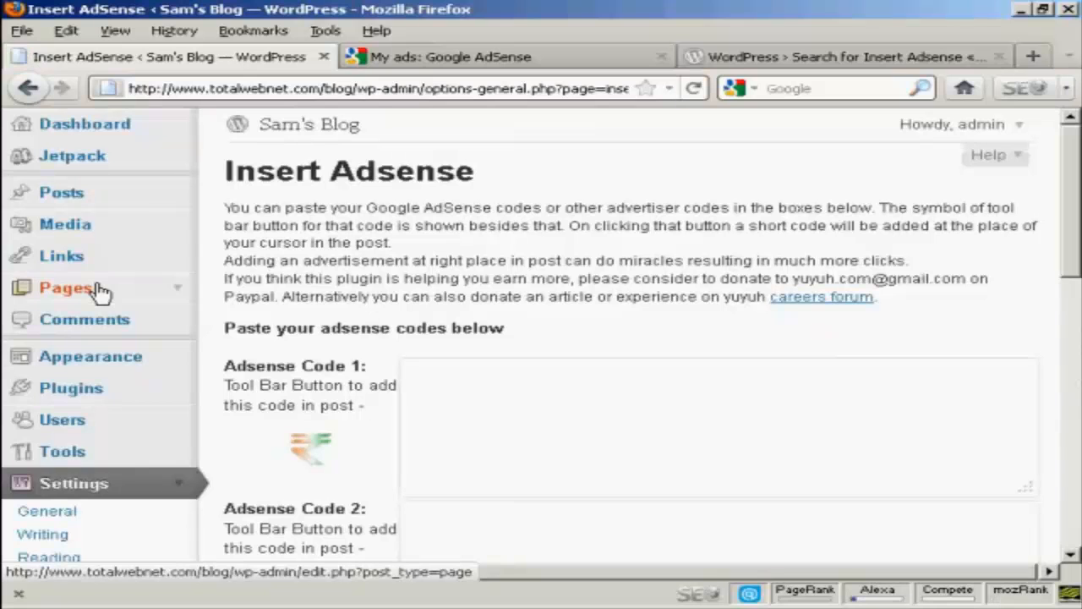
mouse_move(767, 286)
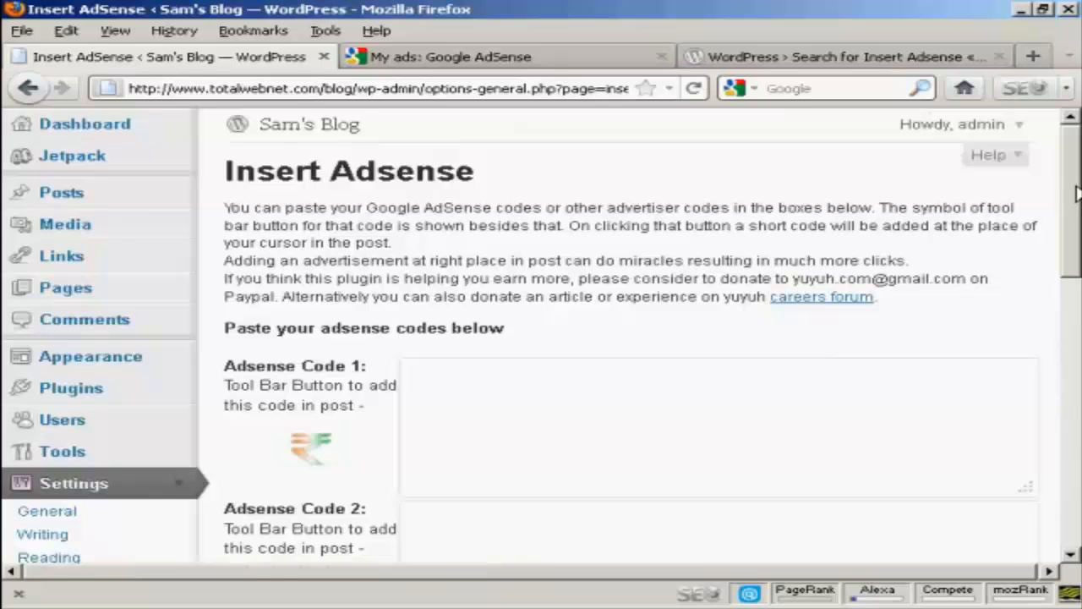
scroll(down, 3)
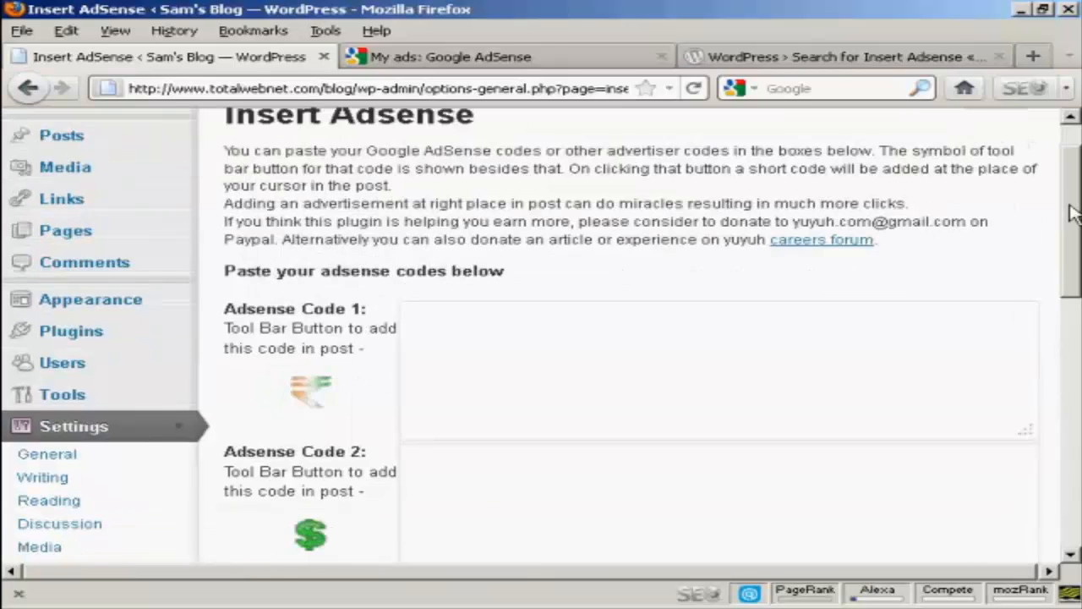
scroll(down, 3)
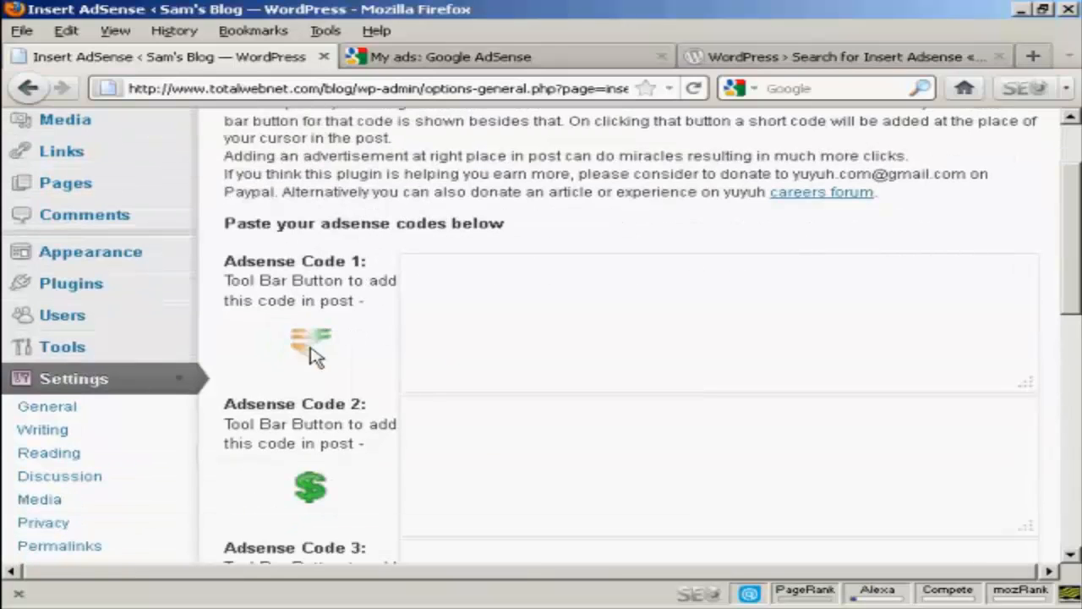
mouse_move(932, 346)
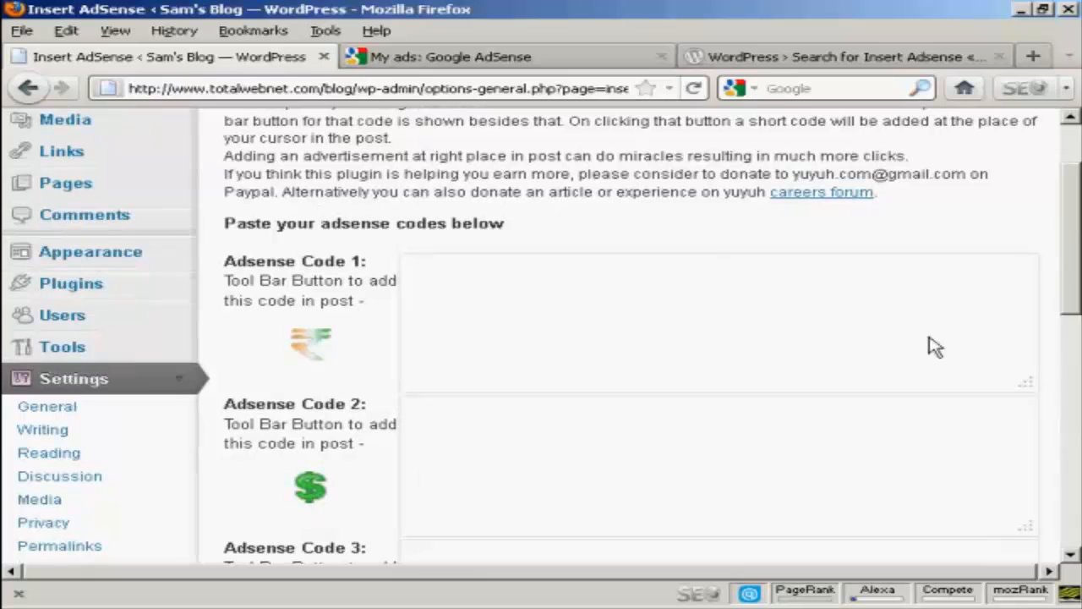
scroll(down, 3)
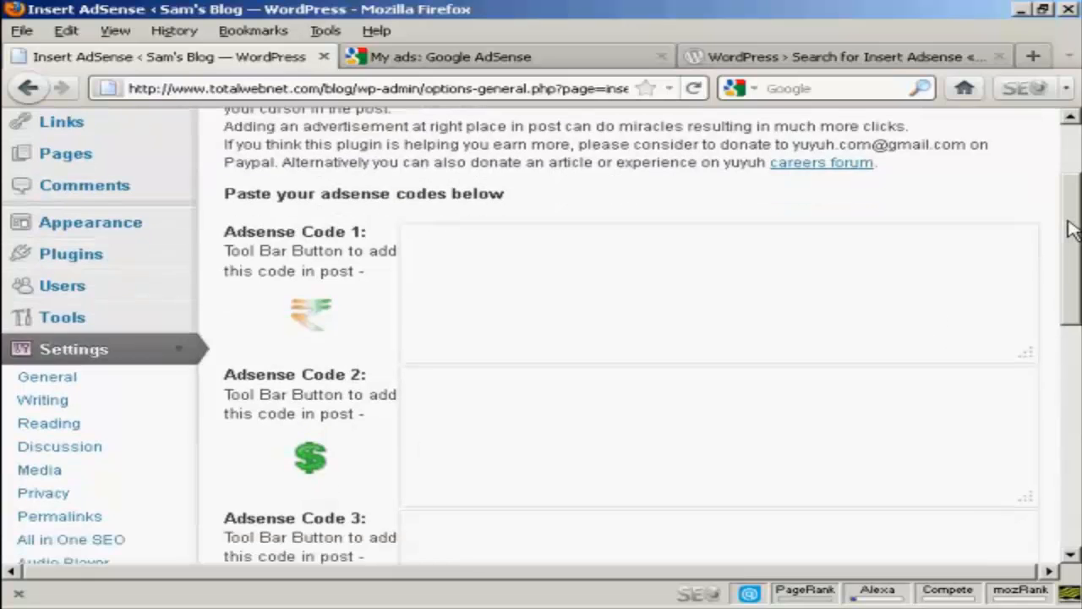
scroll(down, 3)
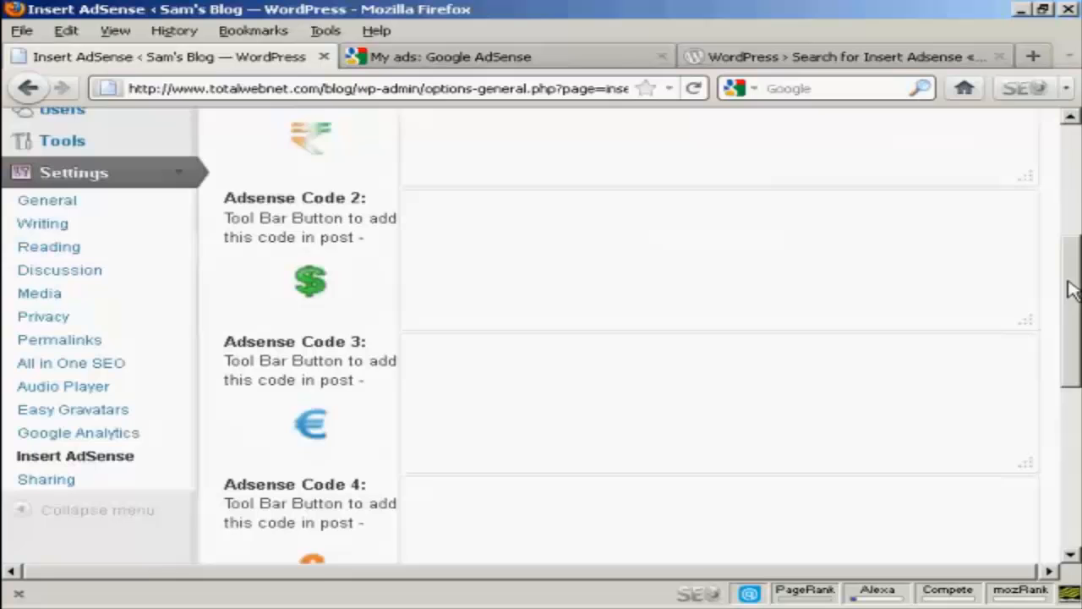
scroll(down, 3)
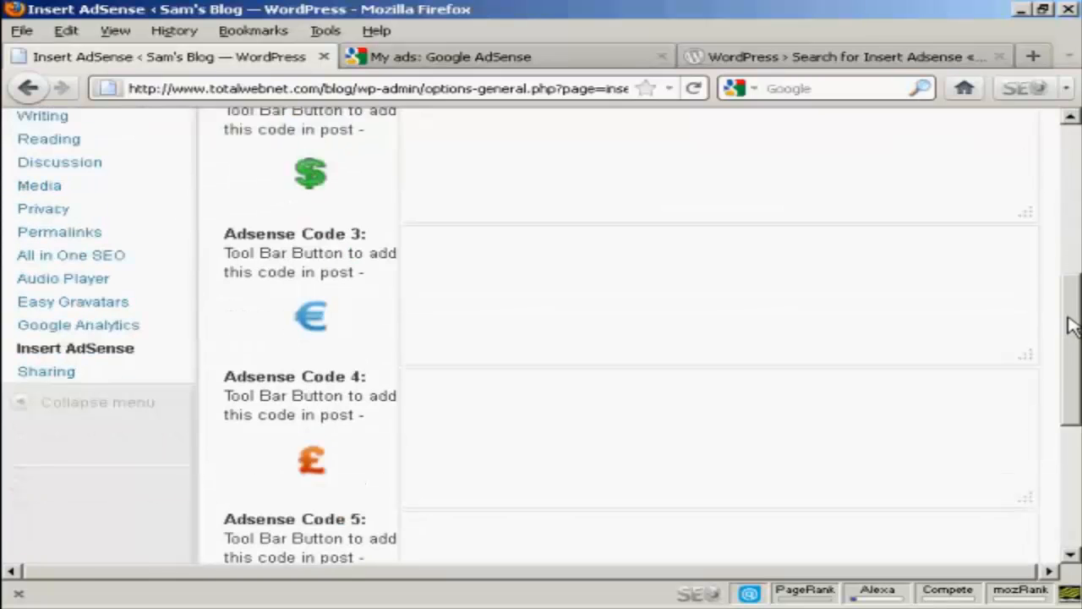
scroll(up, 3)
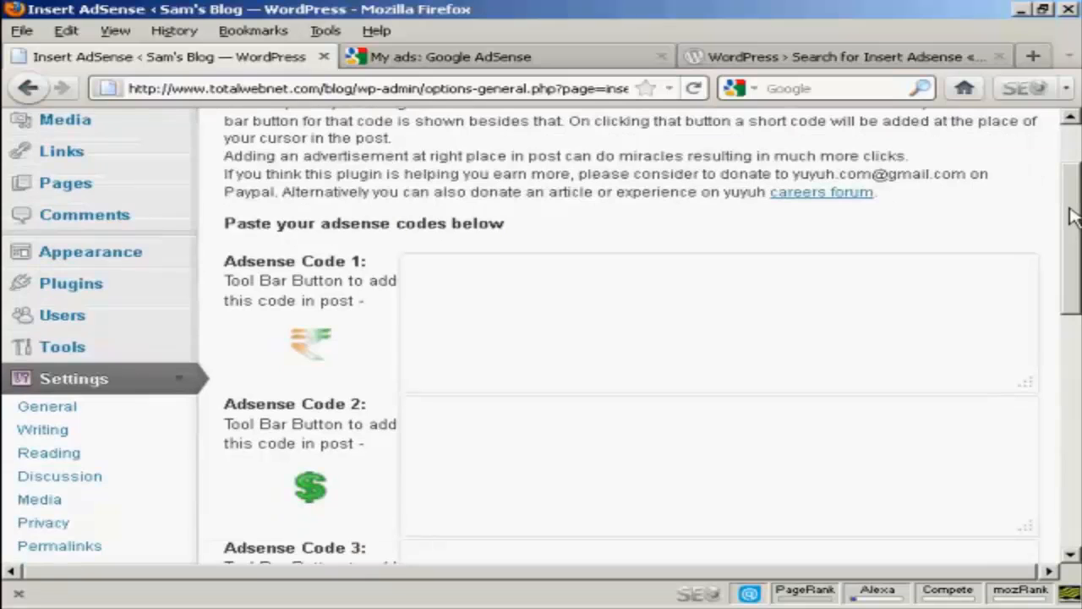
Paste the copied Ad Block 01 code into Adsense Code 1
click(616, 267)
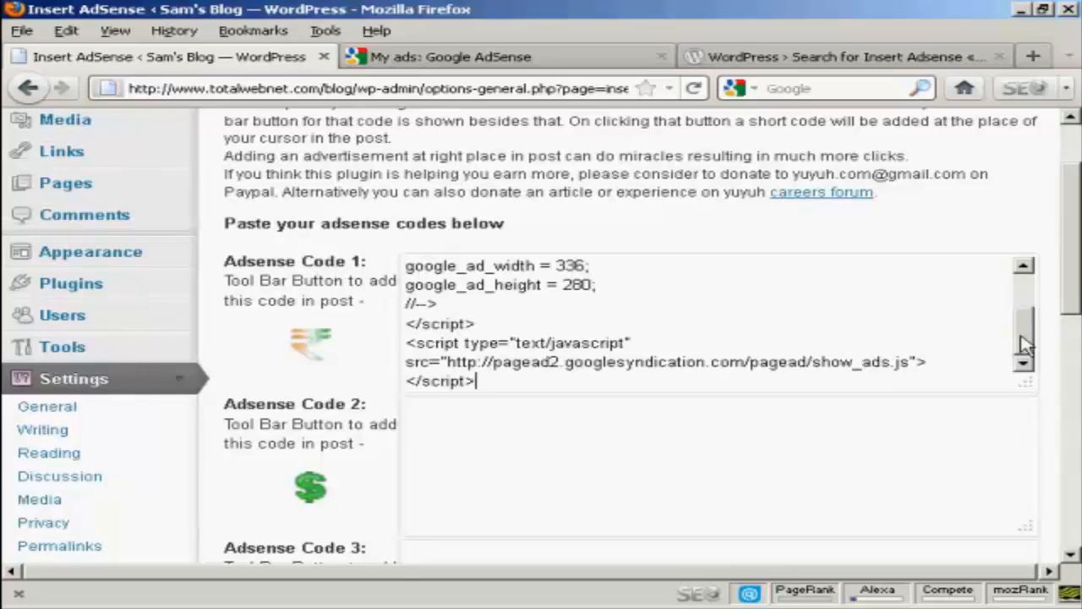
mouse_move(1069, 241)
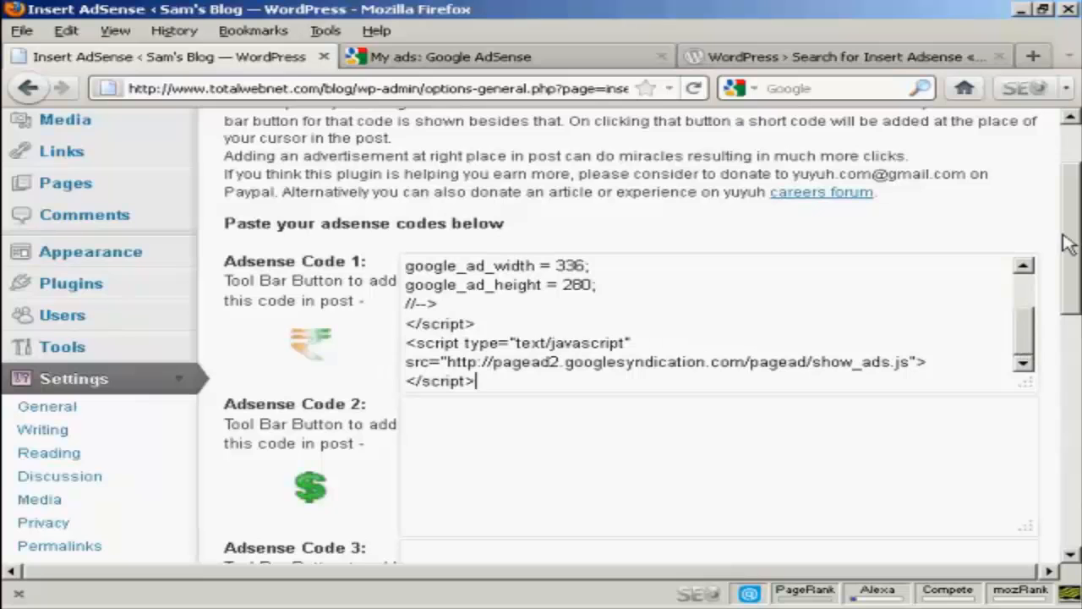
scroll(down, 3)
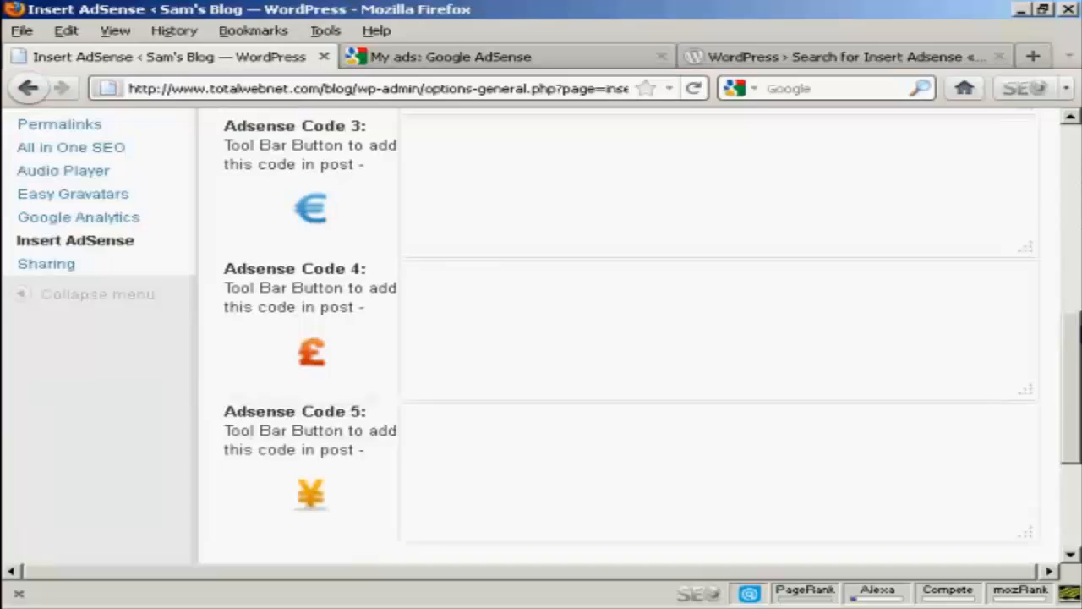
scroll(up, 3)
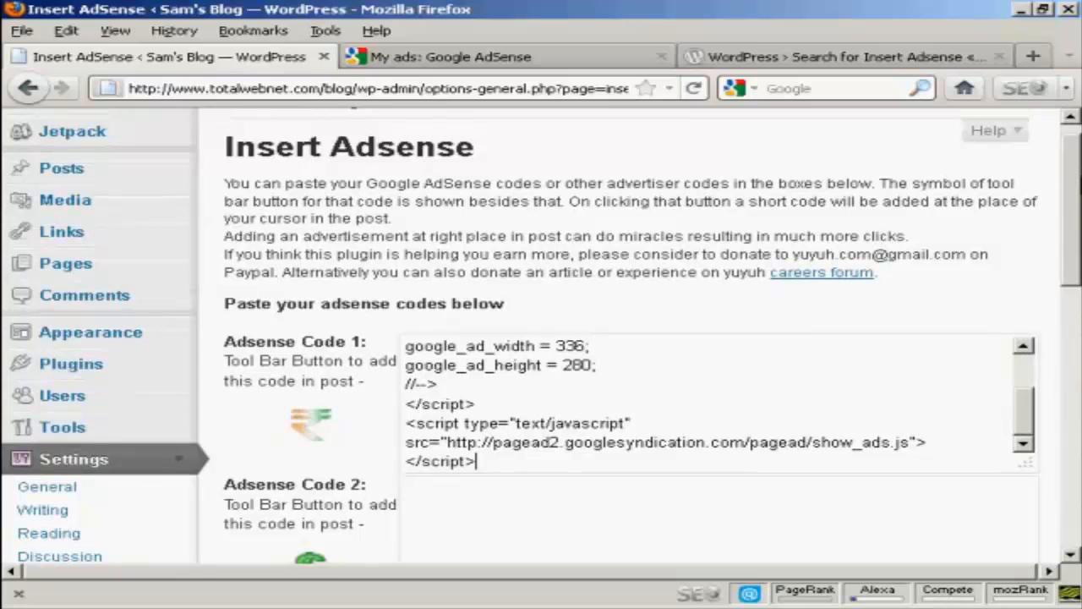
mouse_move(1071, 195)
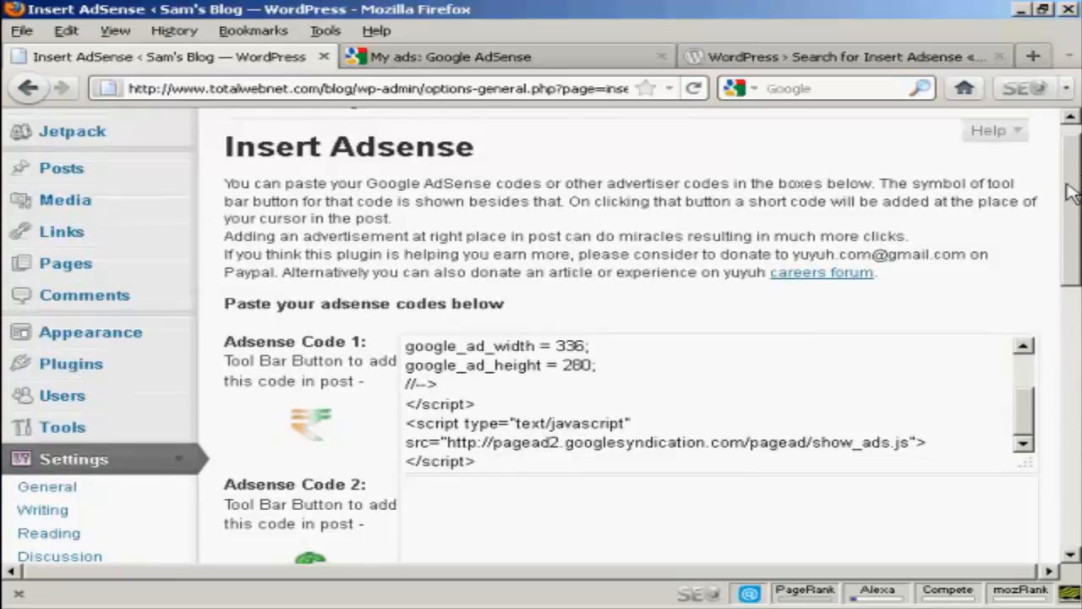
Save the Insert Adsense options with Update options
scroll(down, 3)
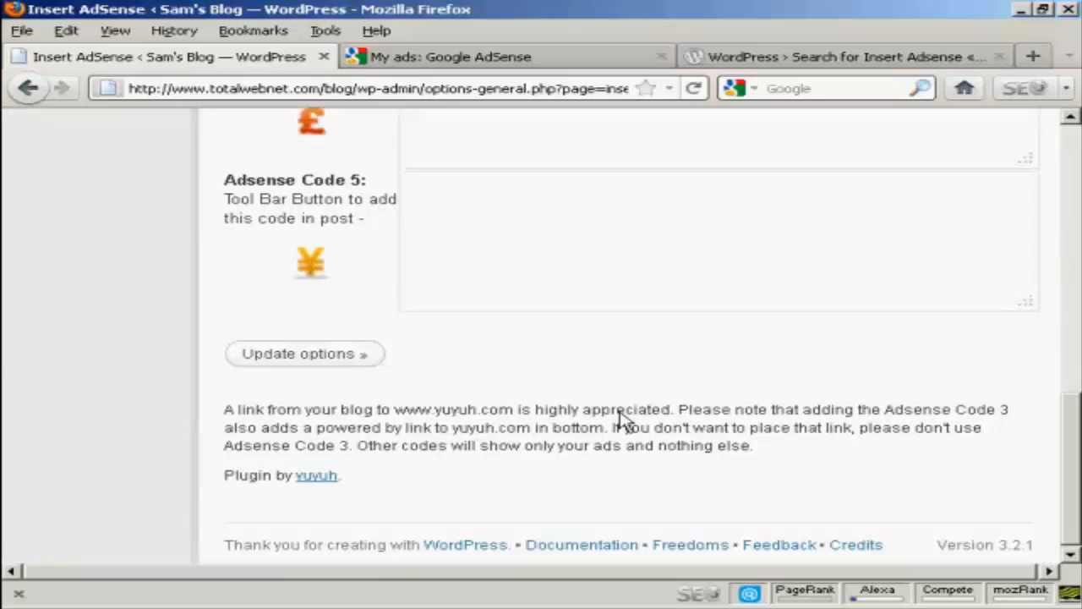
click(298, 354)
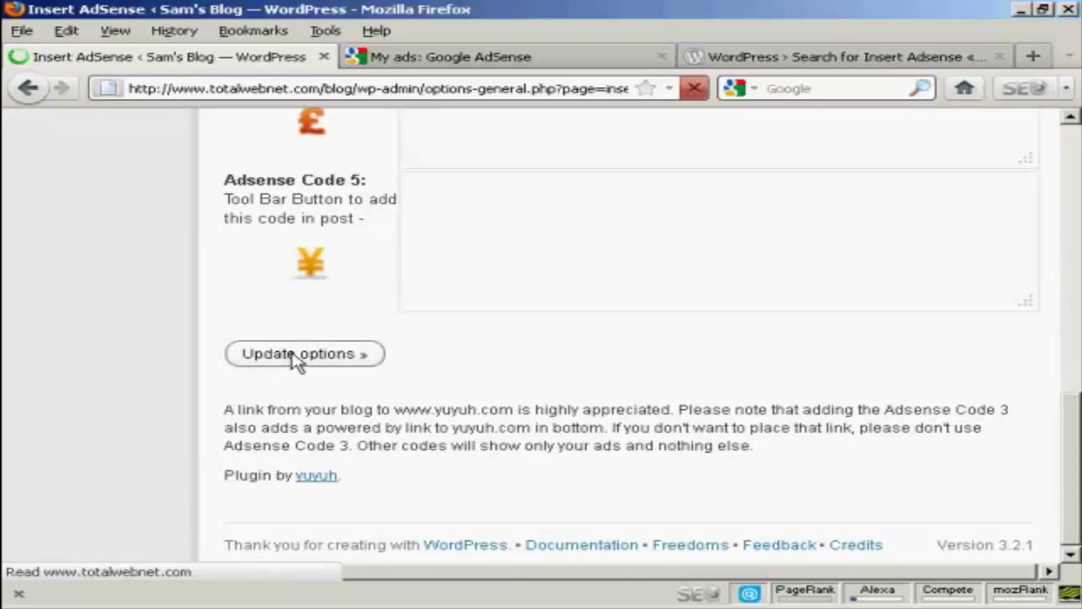
click(303, 354)
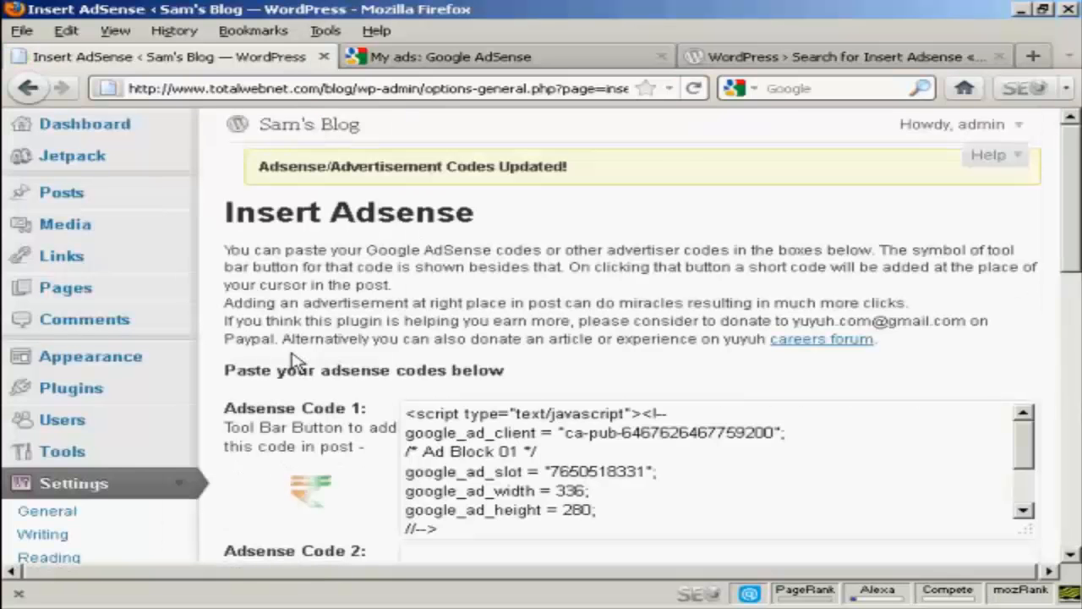
mouse_move(413, 222)
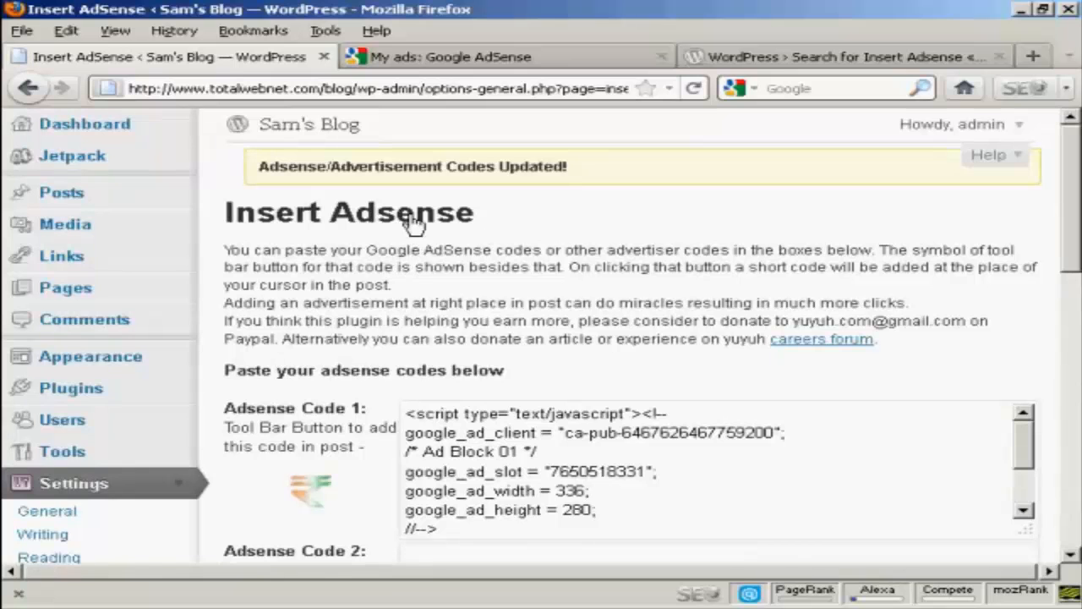
Create a new post from Posts > Add New and switch the editor to Visual
click(59, 192)
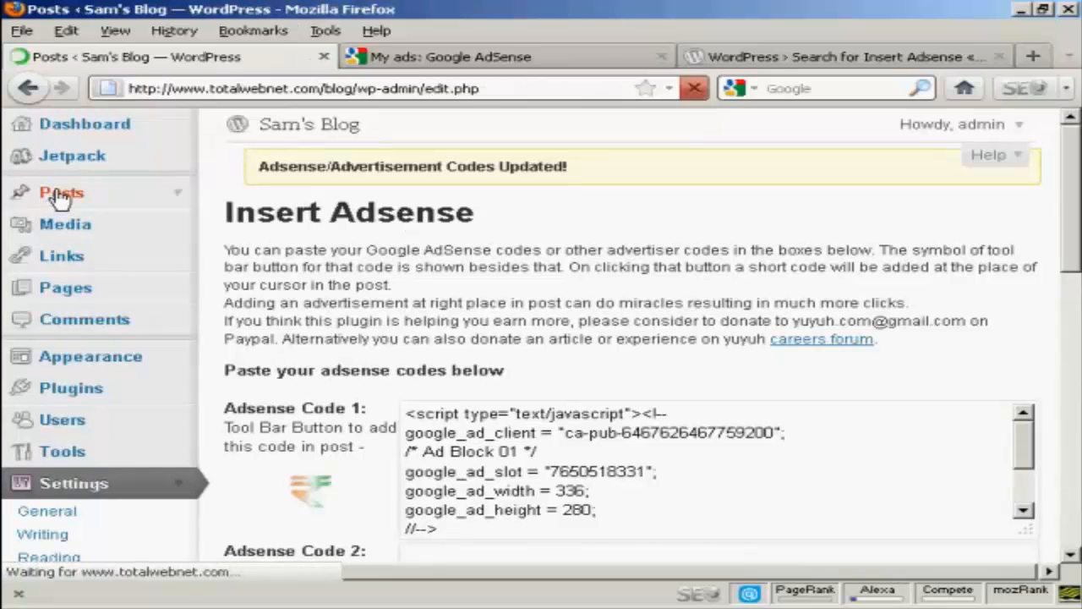
click(57, 192)
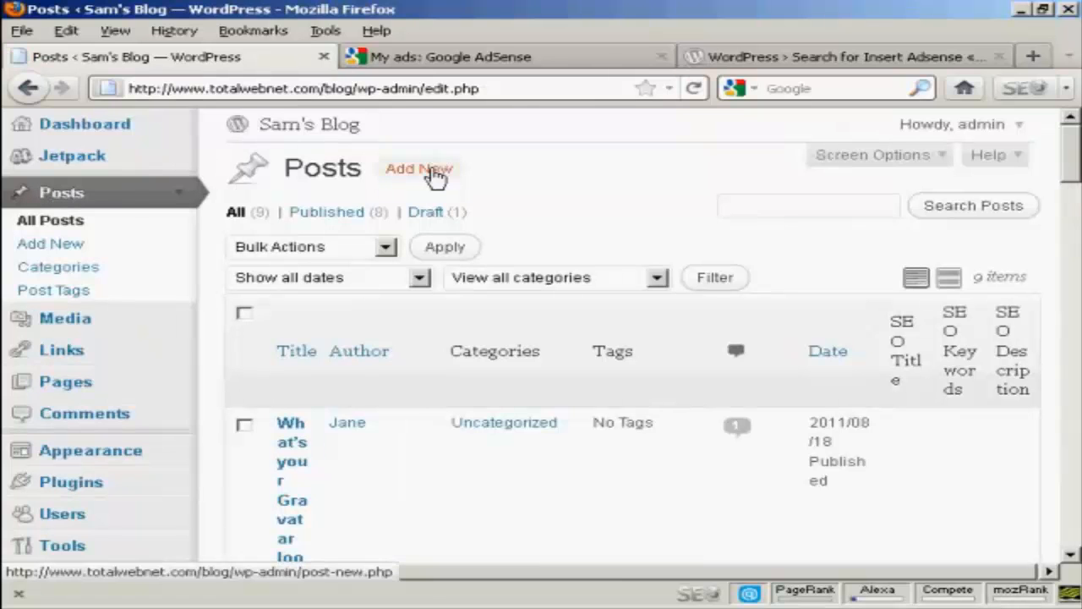
click(418, 168)
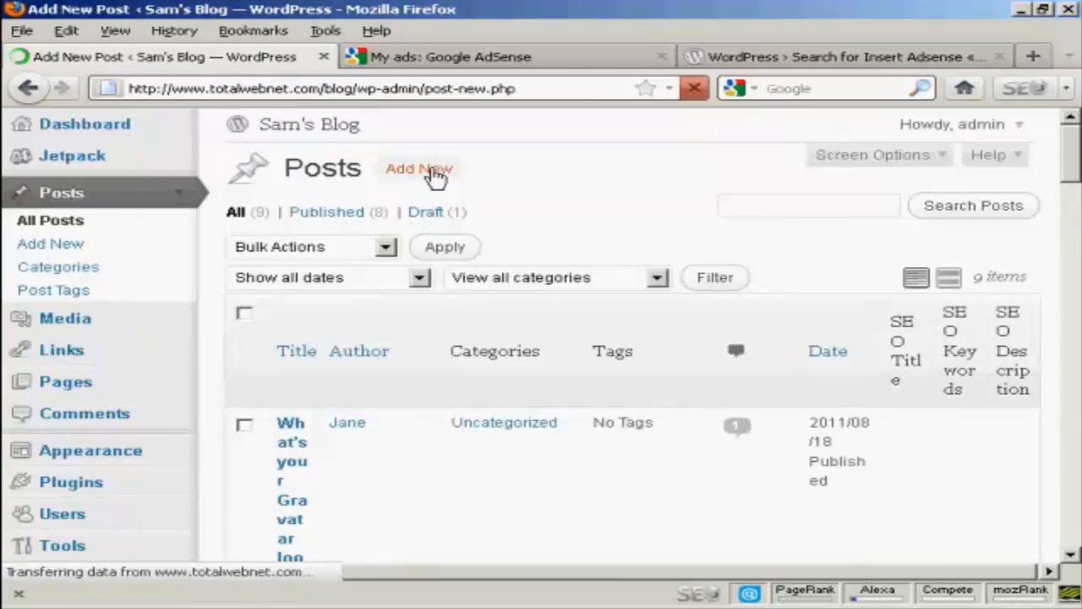
click(418, 168)
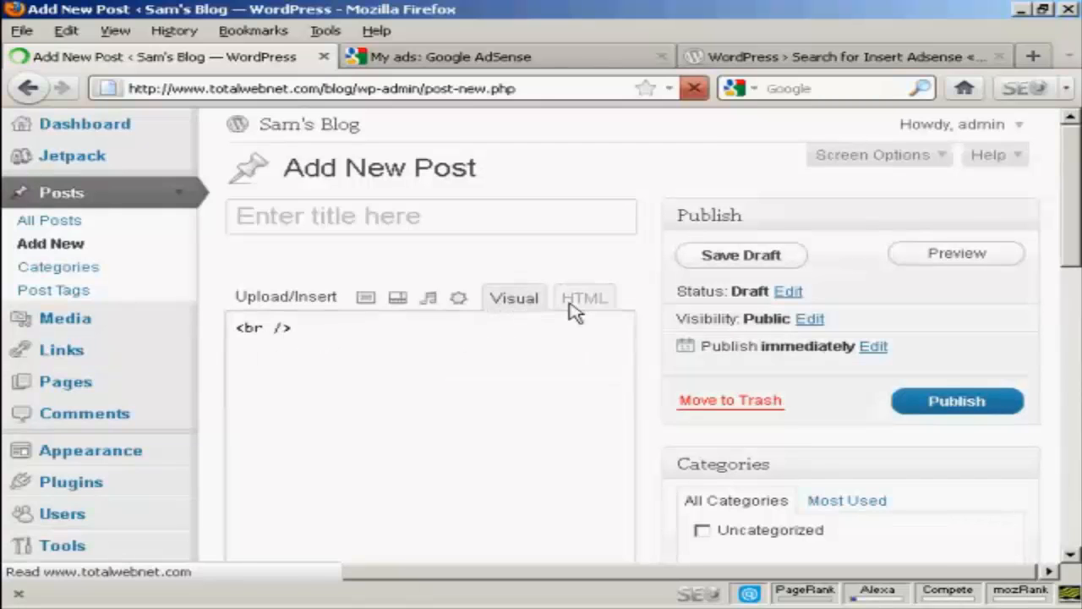
click(514, 297)
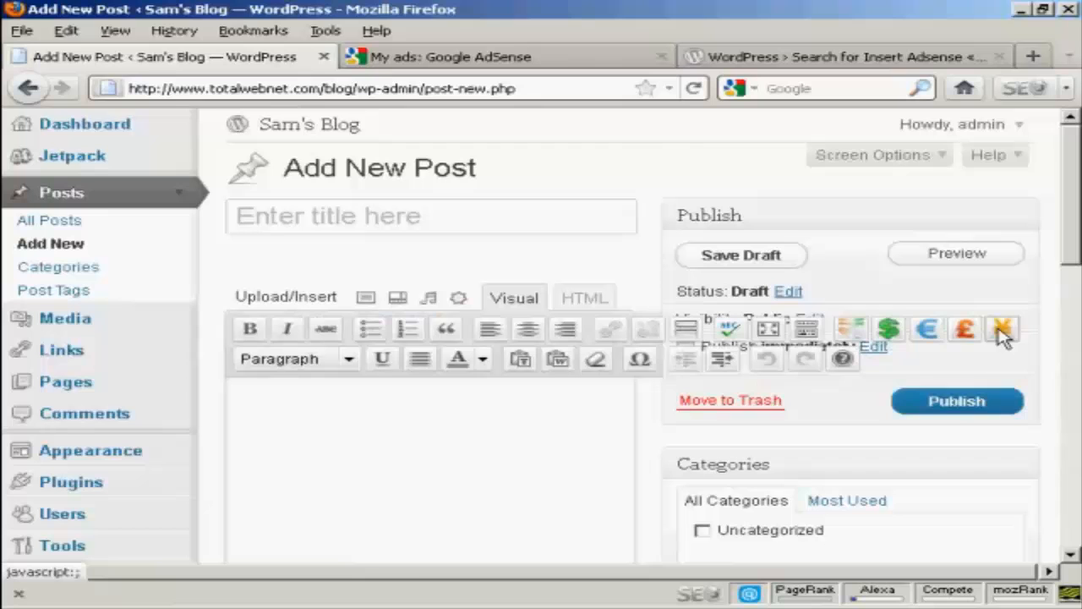
mouse_move(956, 340)
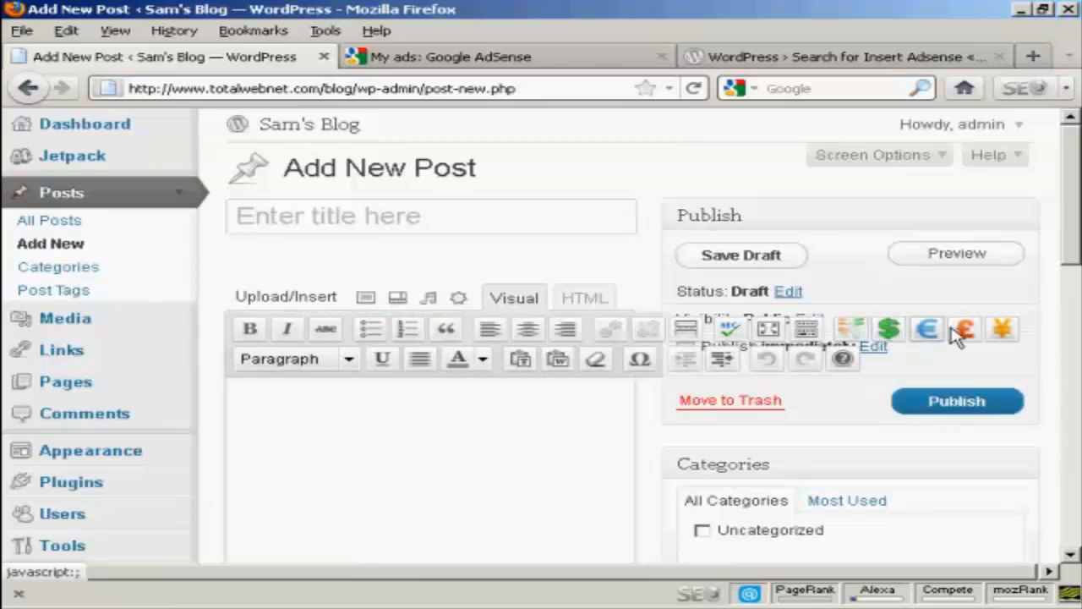
click(254, 397)
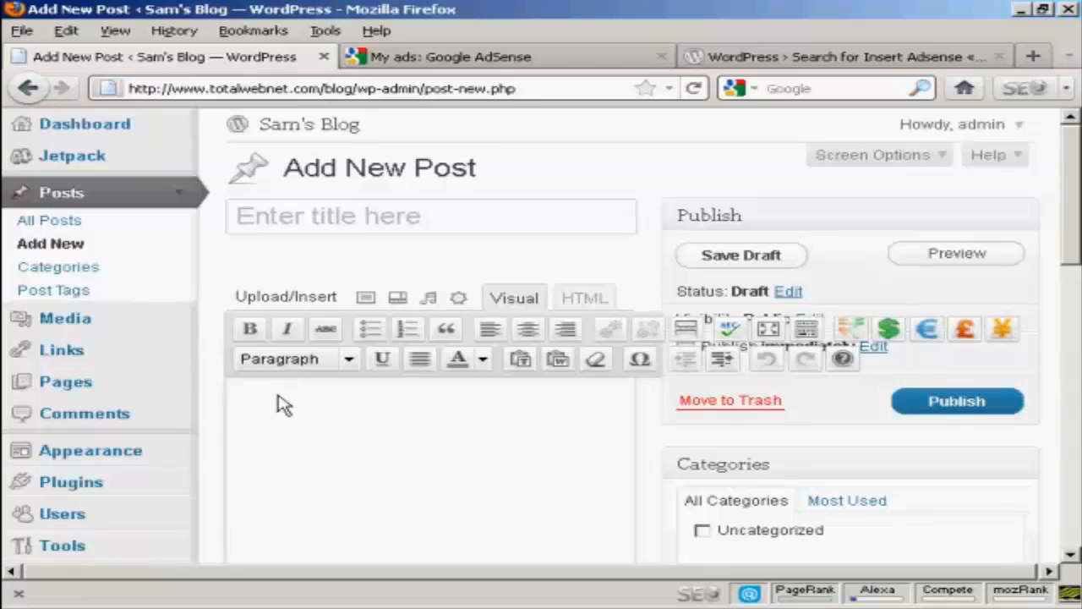
Title the post 'Adsense Test' and write the two body paragraphs about ad placement
click(363, 216)
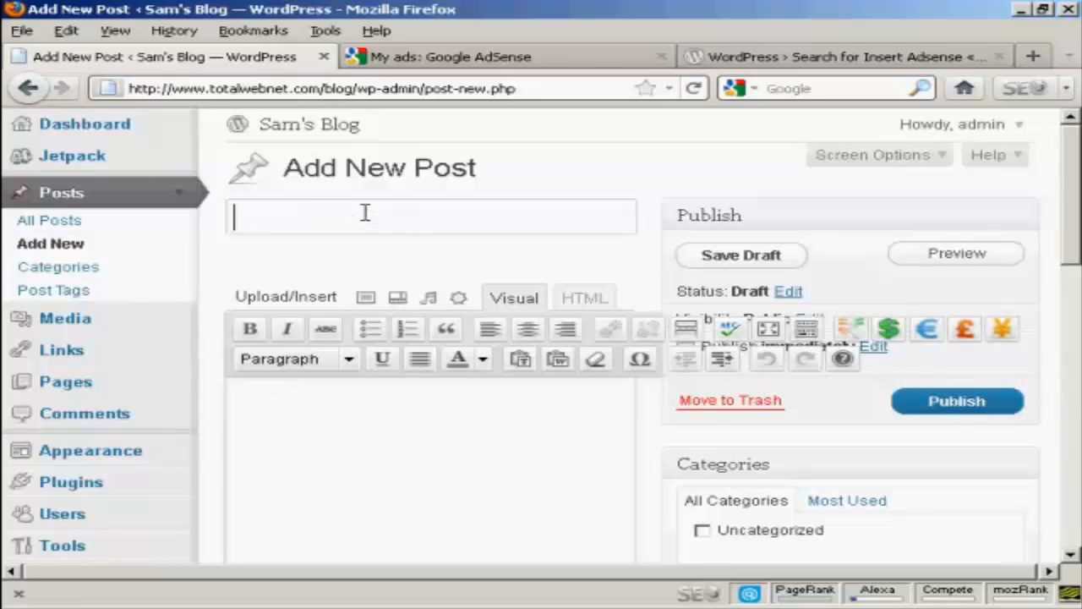
text(A)
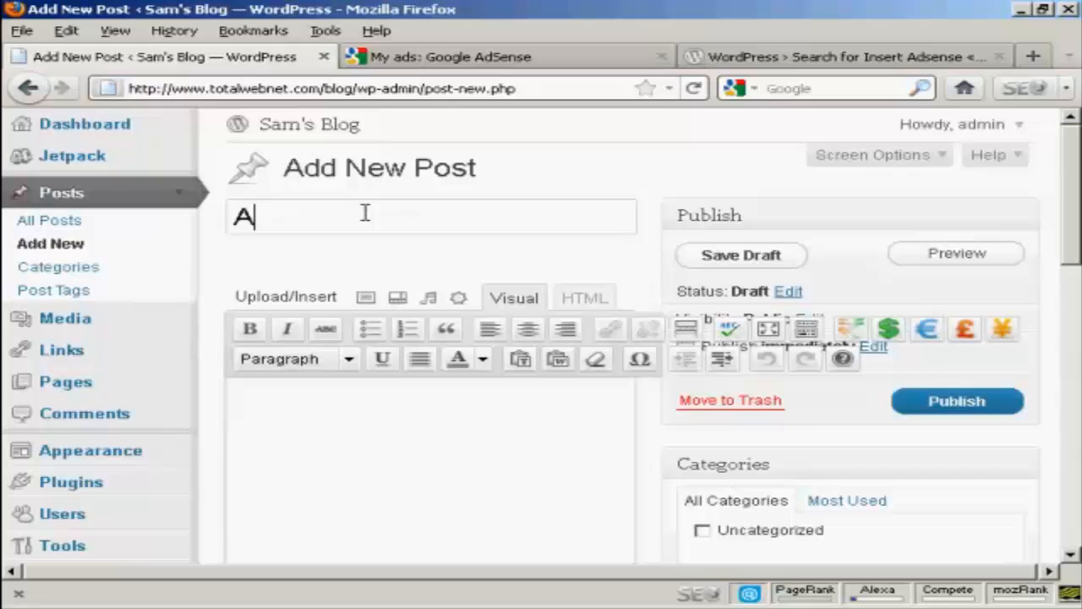
text(ds)
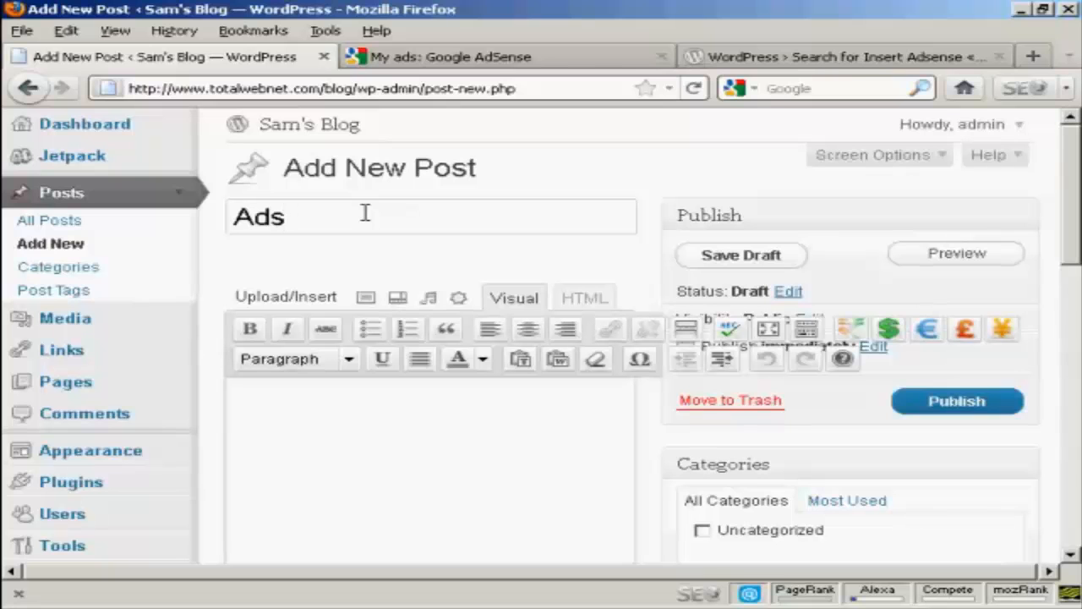
text(ense)
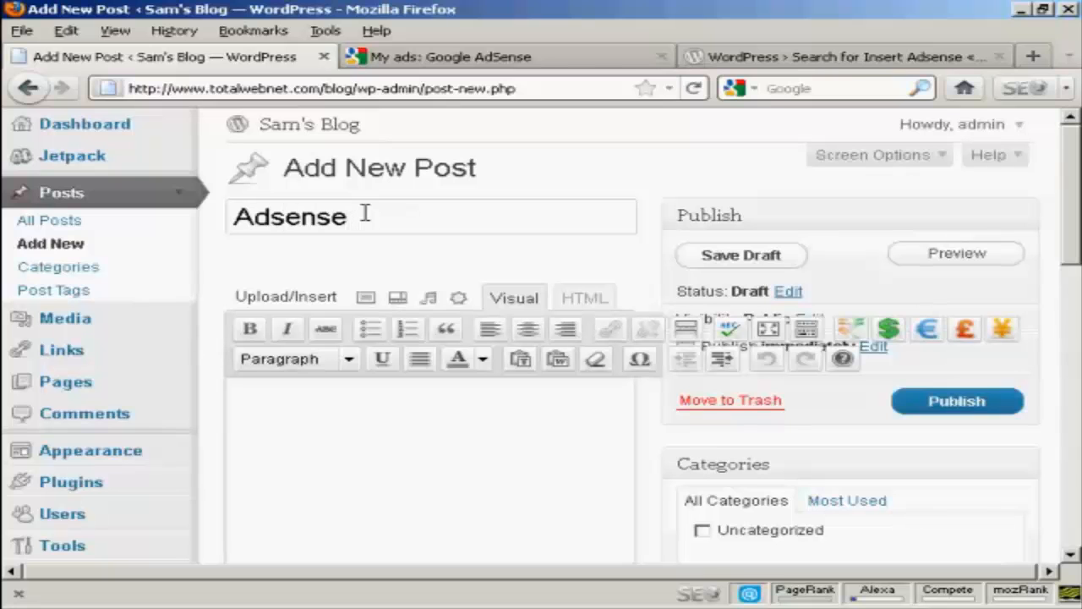
text(Test)
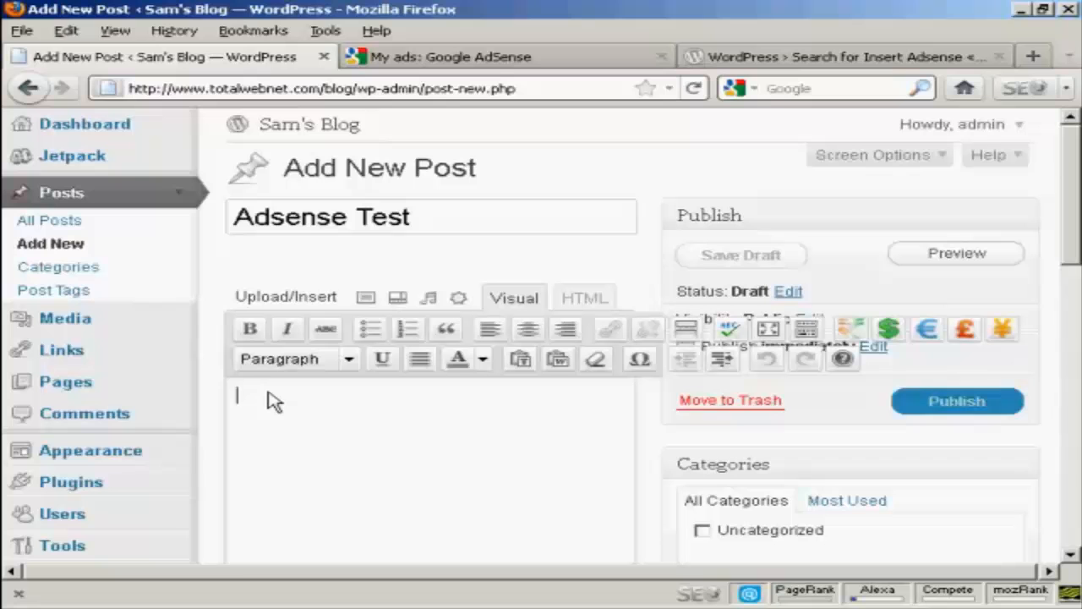
text(This)
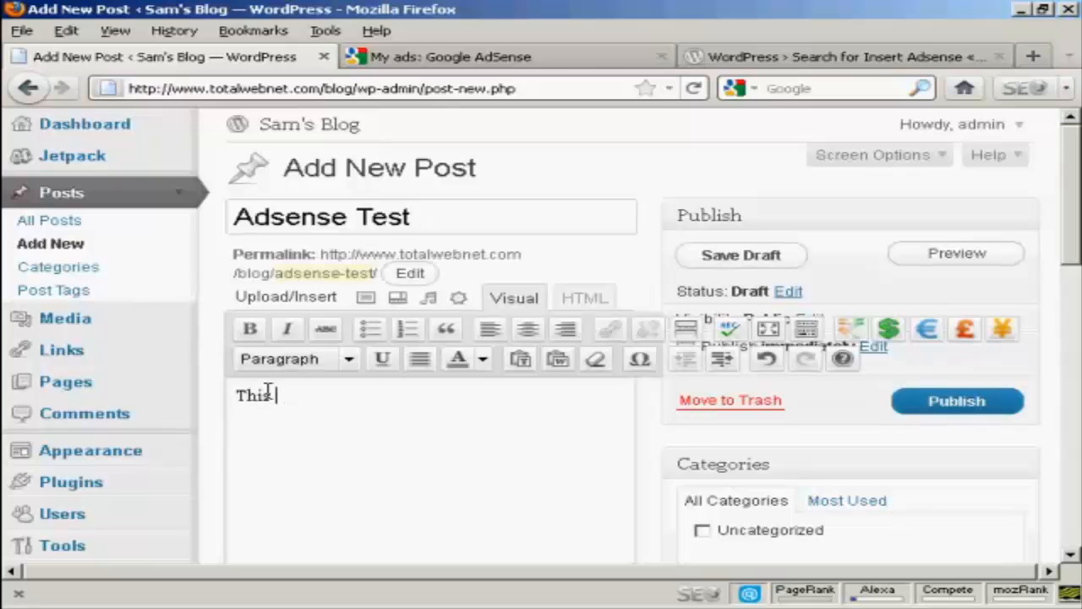
text(is)
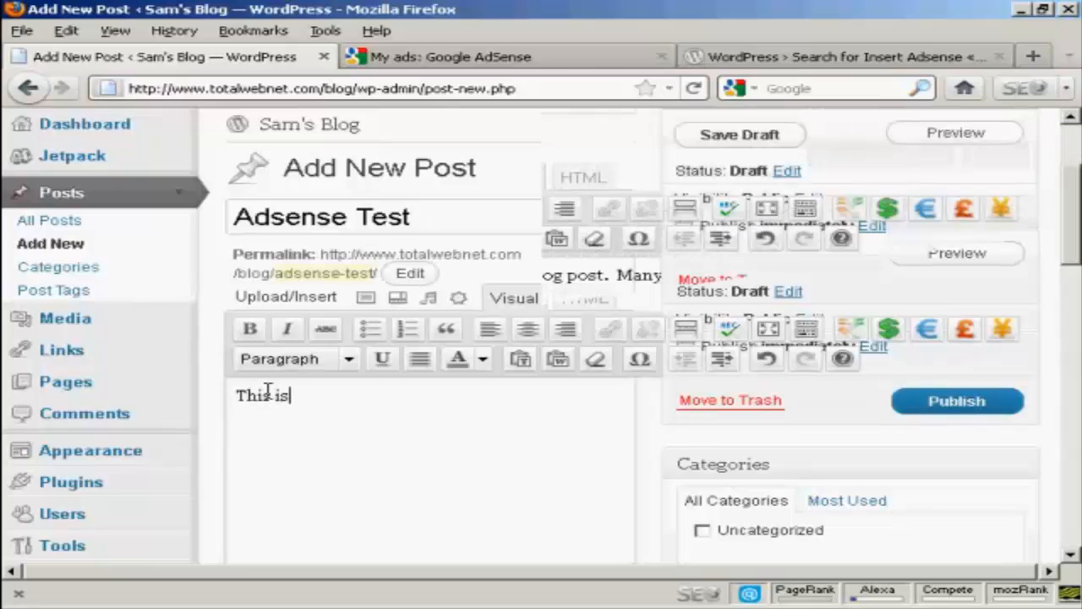
scroll(down, 3)
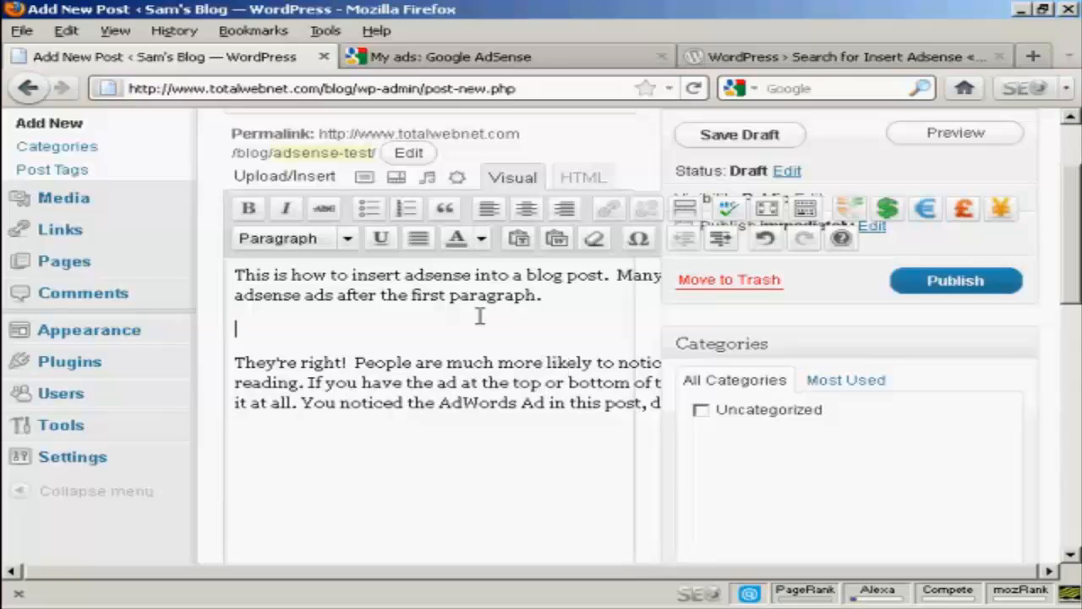
mouse_move(853, 211)
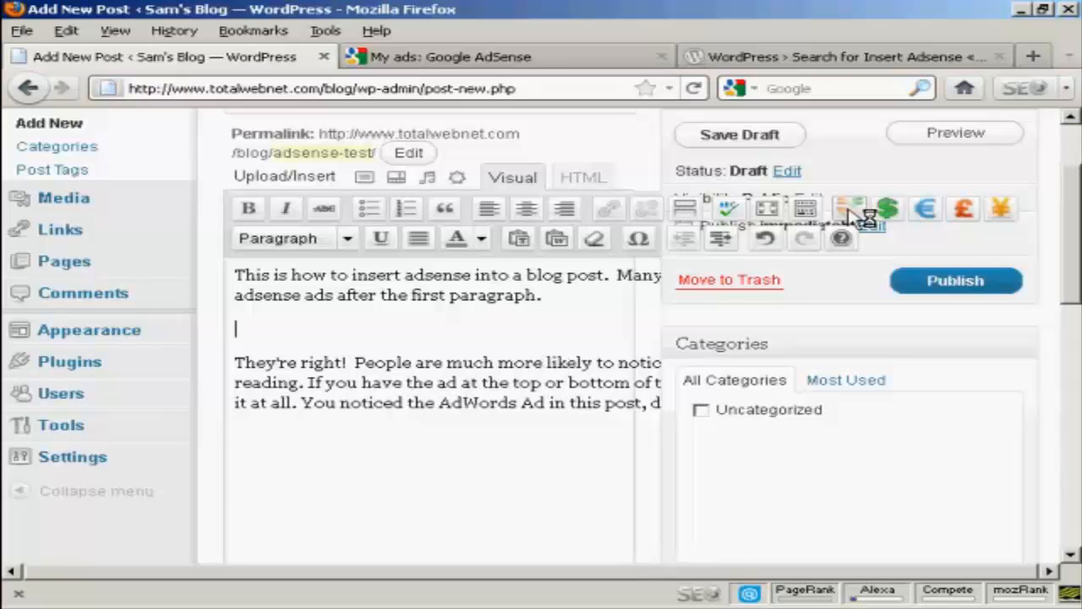
mouse_move(860, 209)
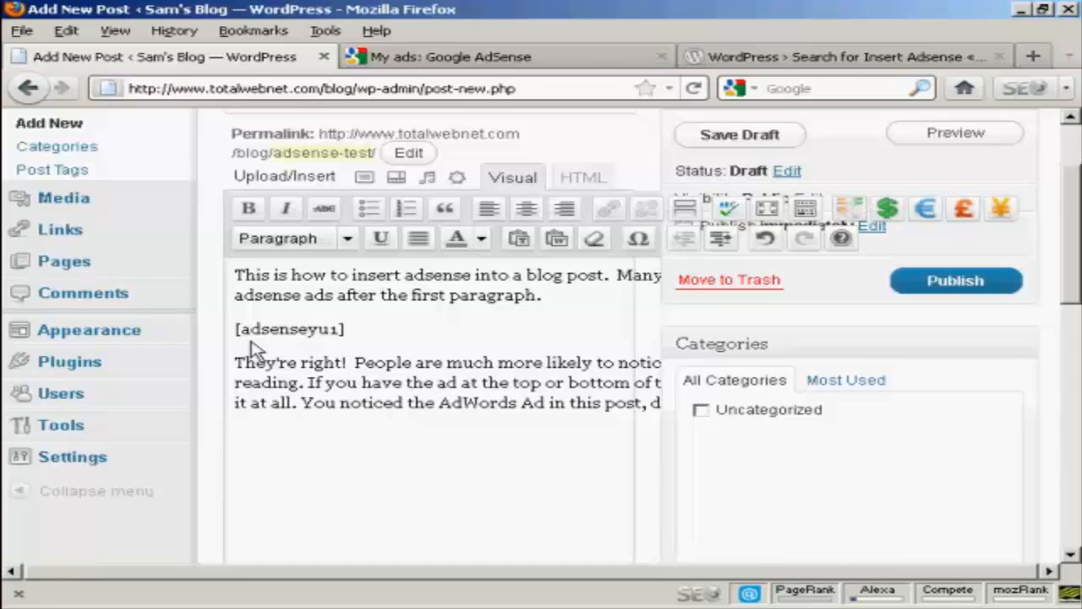
mouse_move(347, 351)
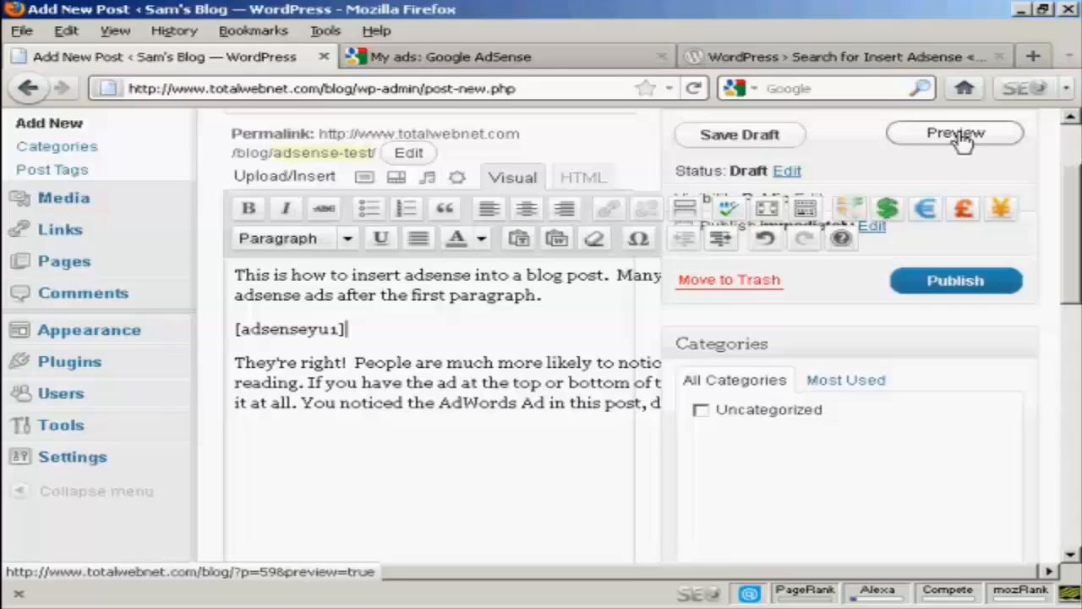
Preview the Adsense Test draft and scroll through to confirm ads follow paragraph one
click(953, 134)
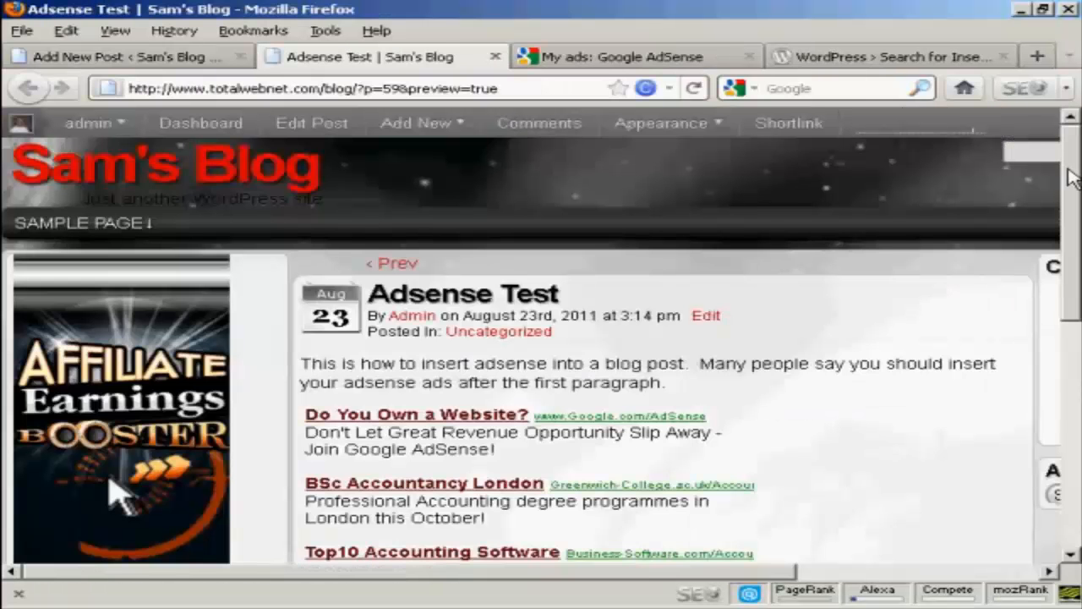
scroll(down, 3)
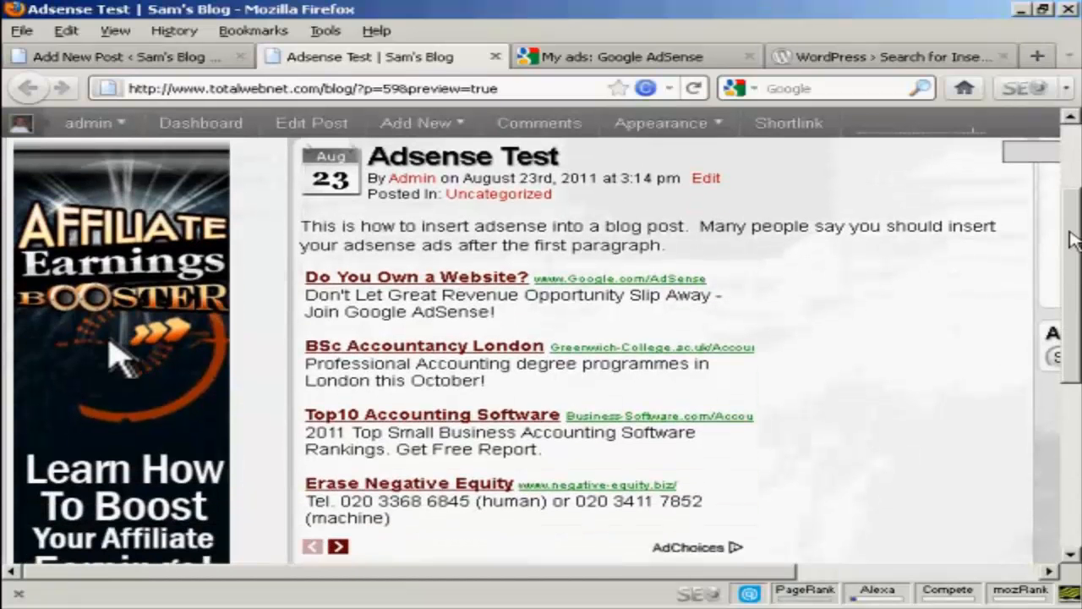
mouse_move(981, 382)
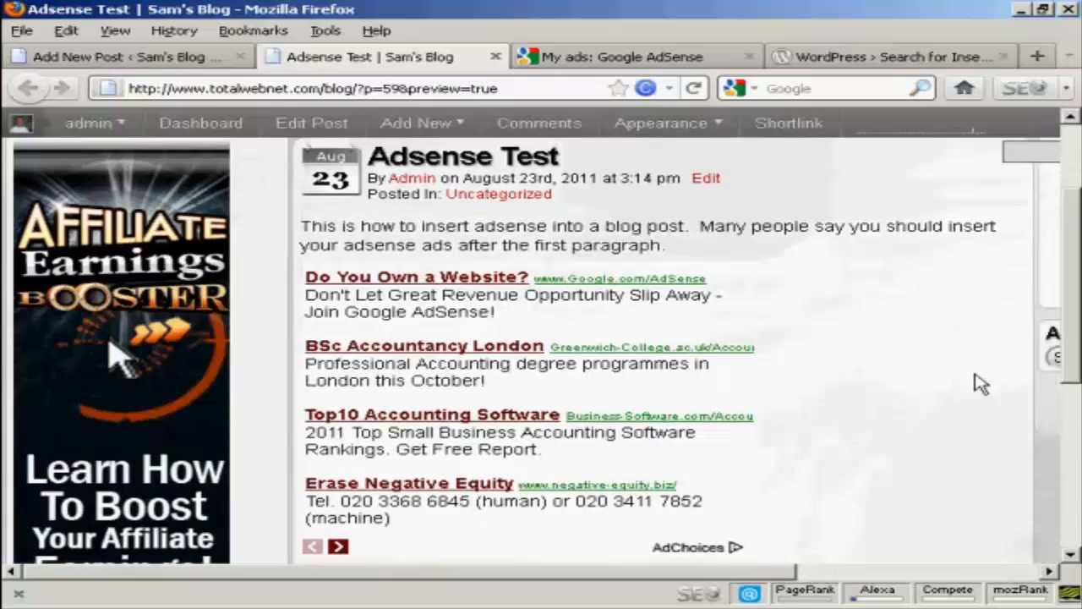
scroll(down, 3)
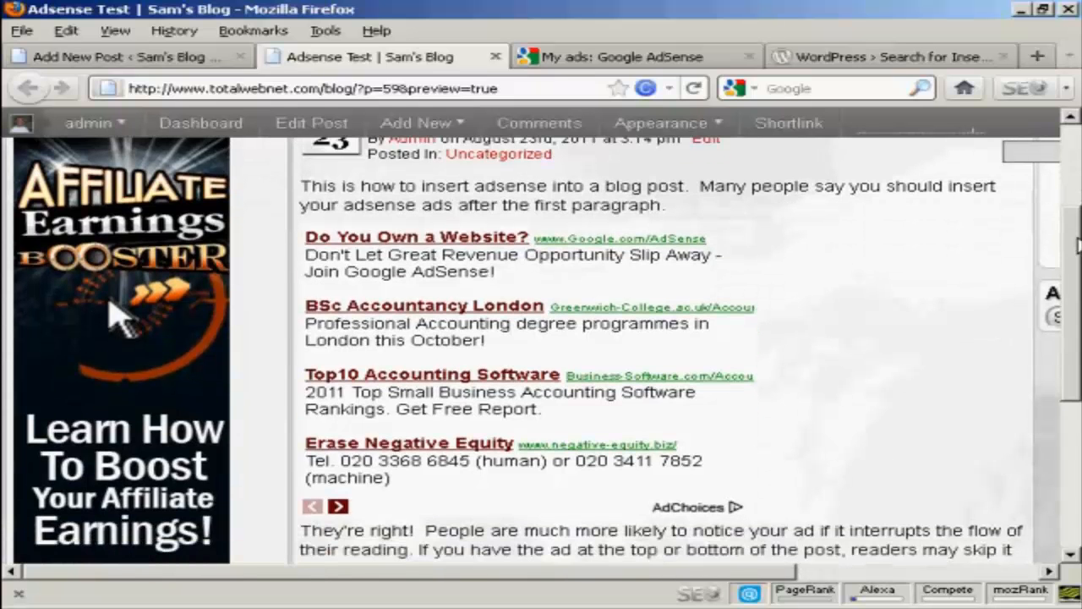
scroll(down, 3)
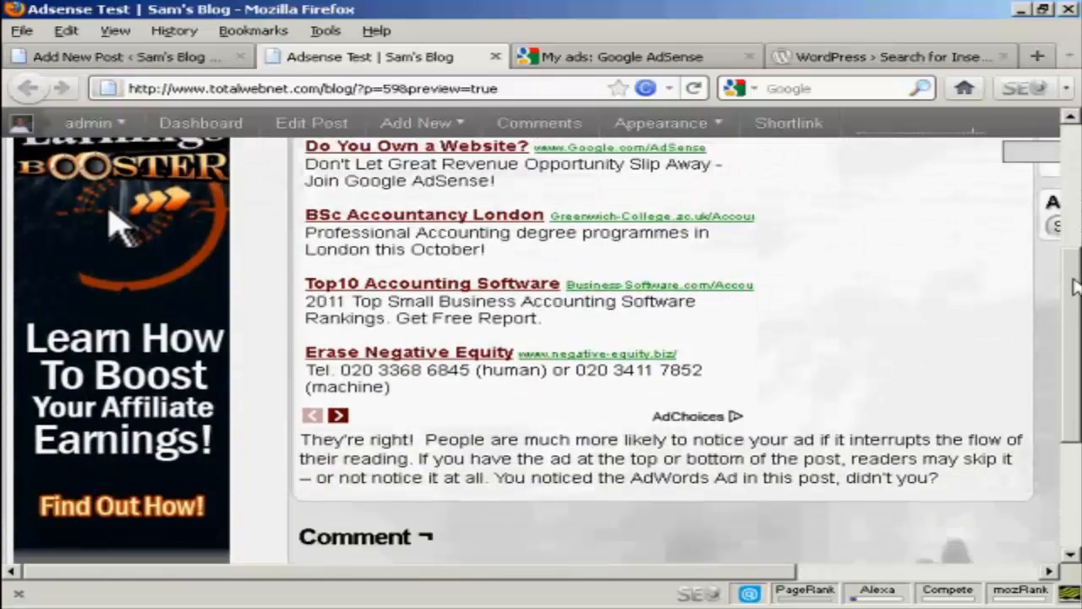
scroll(up, 3)
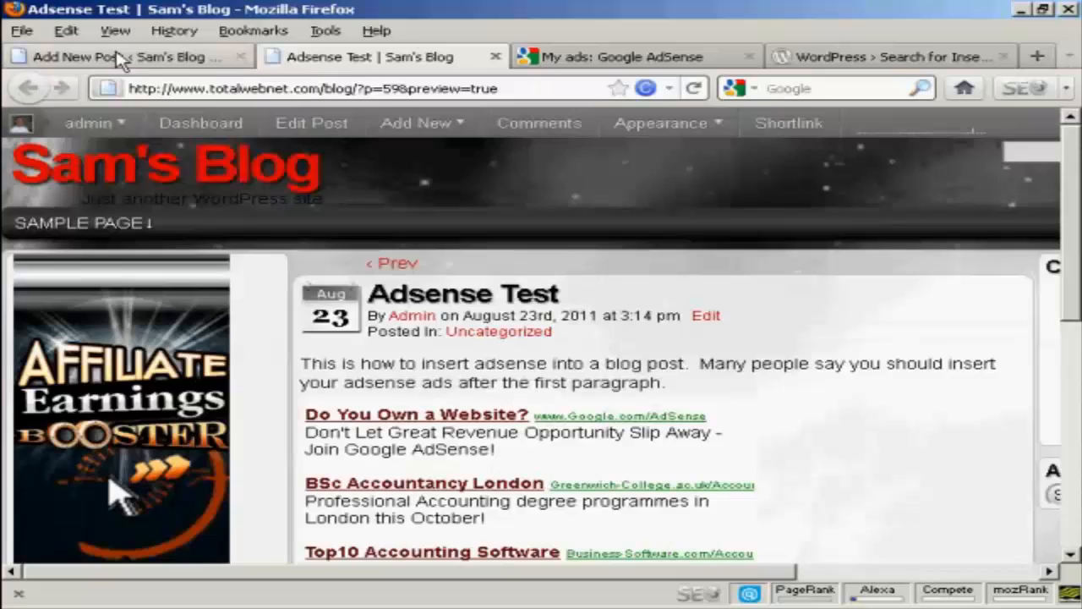
Publish the 'Adsense Test' post from the editor and view its live page
click(126, 57)
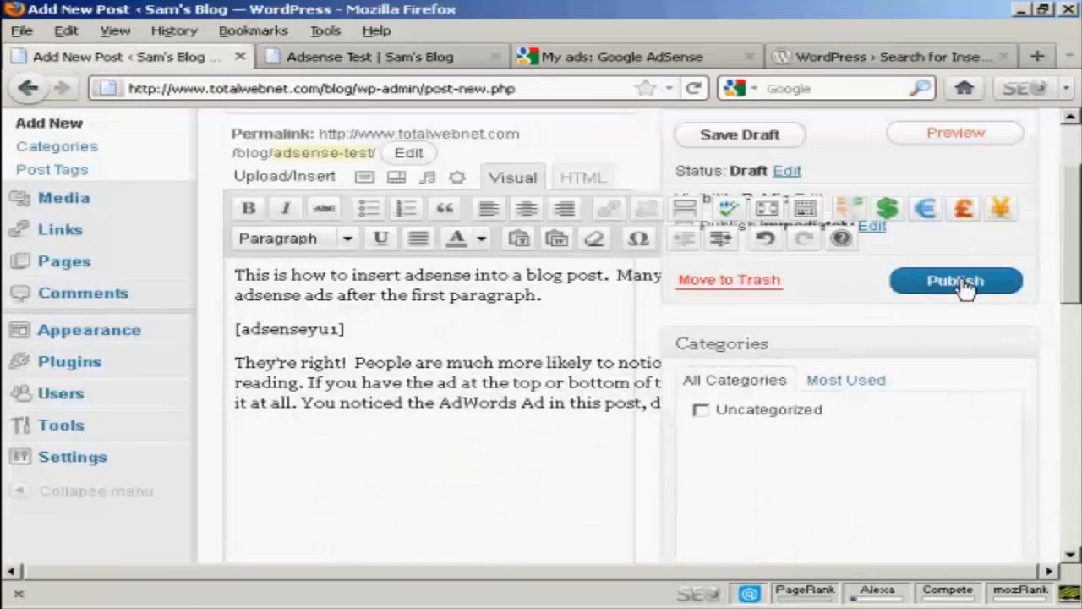
click(956, 281)
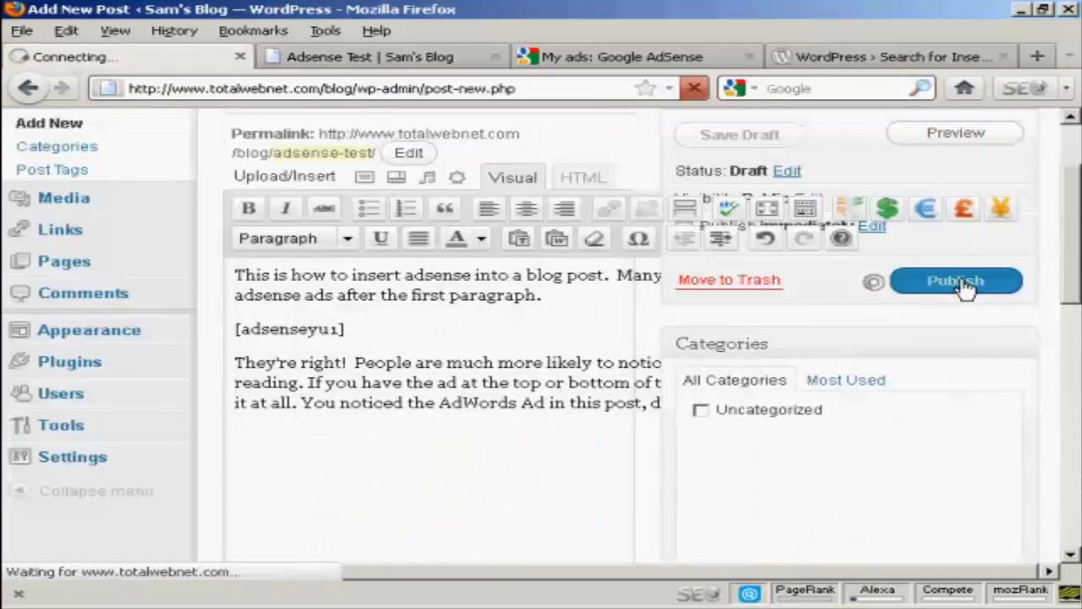
click(957, 280)
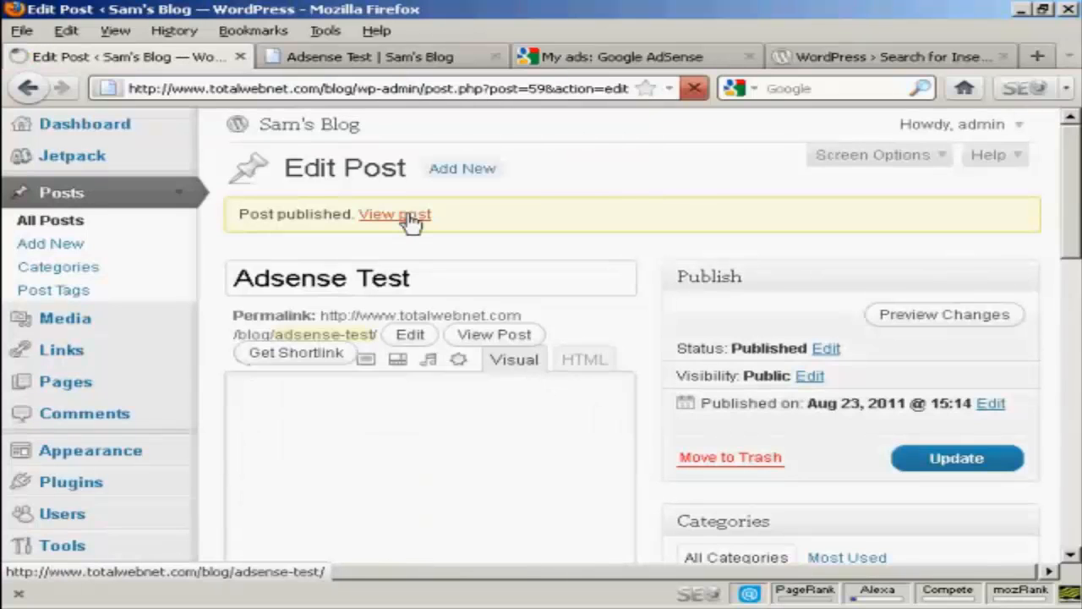
click(395, 214)
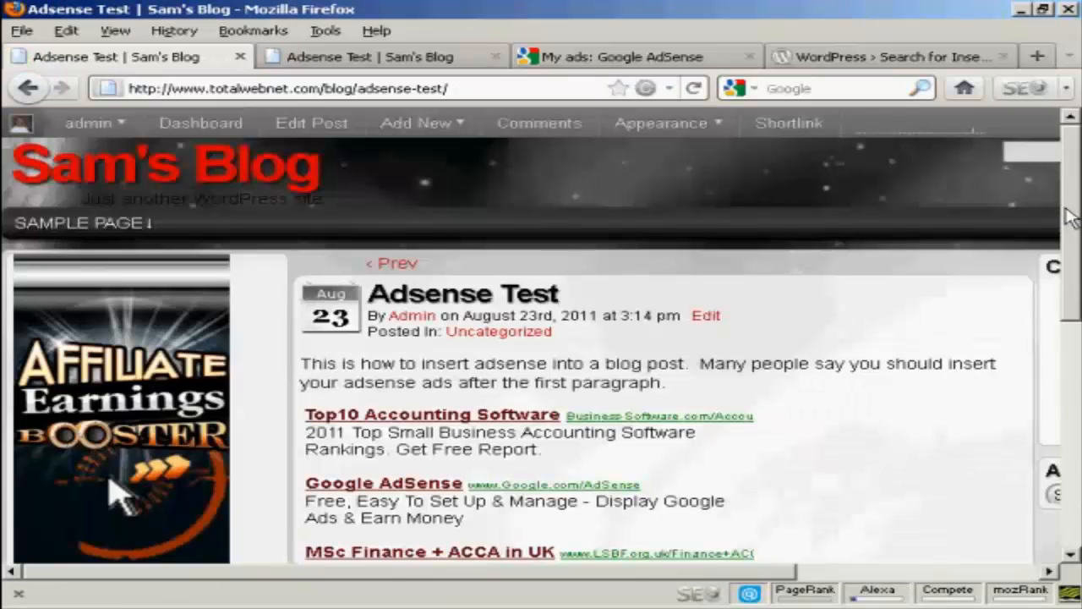
scroll(down, 3)
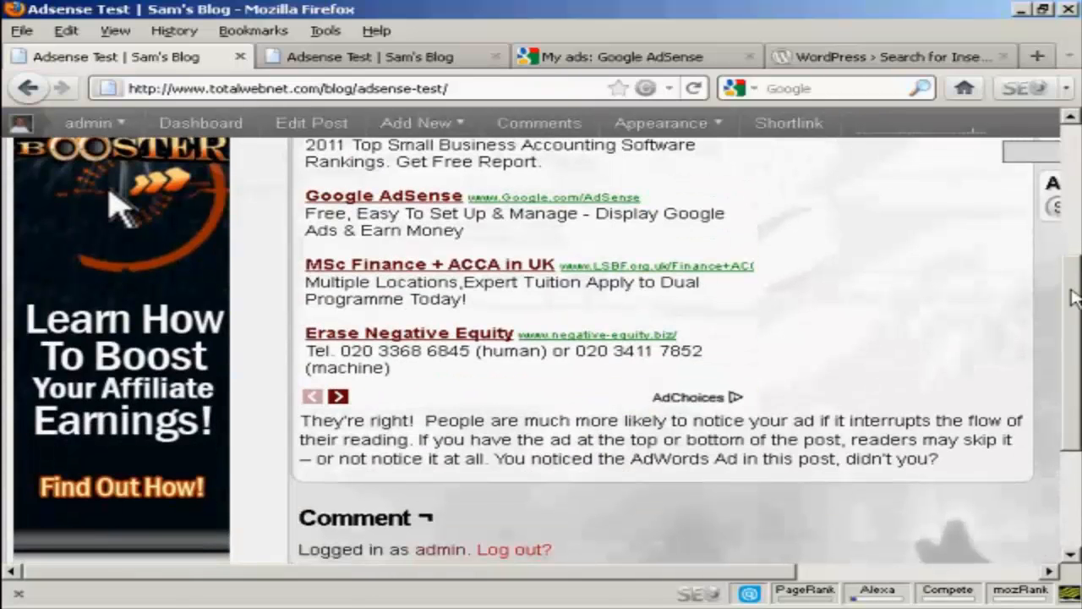
scroll(up, 3)
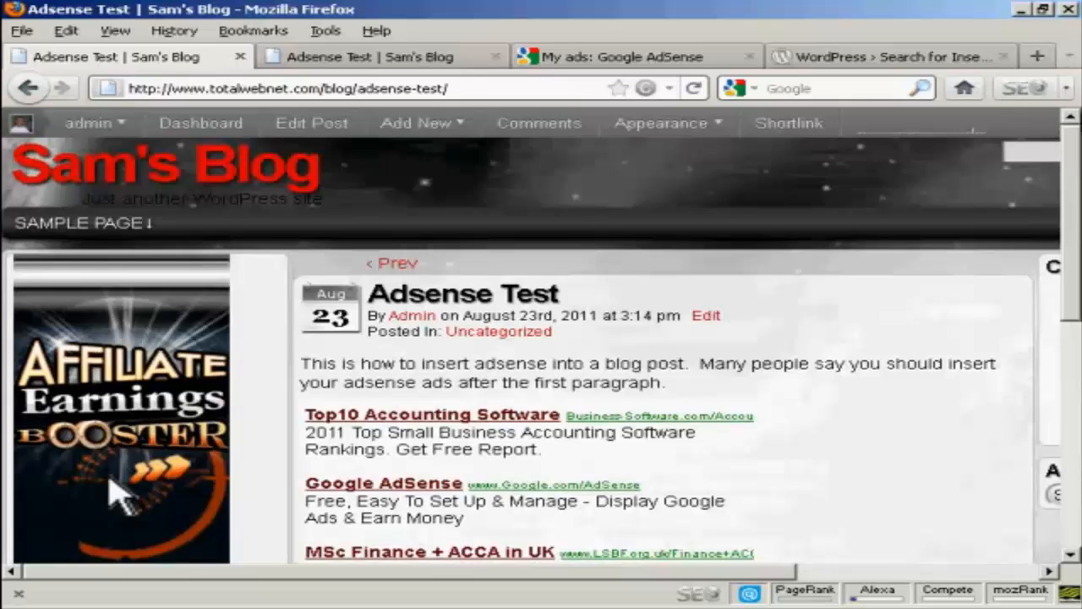